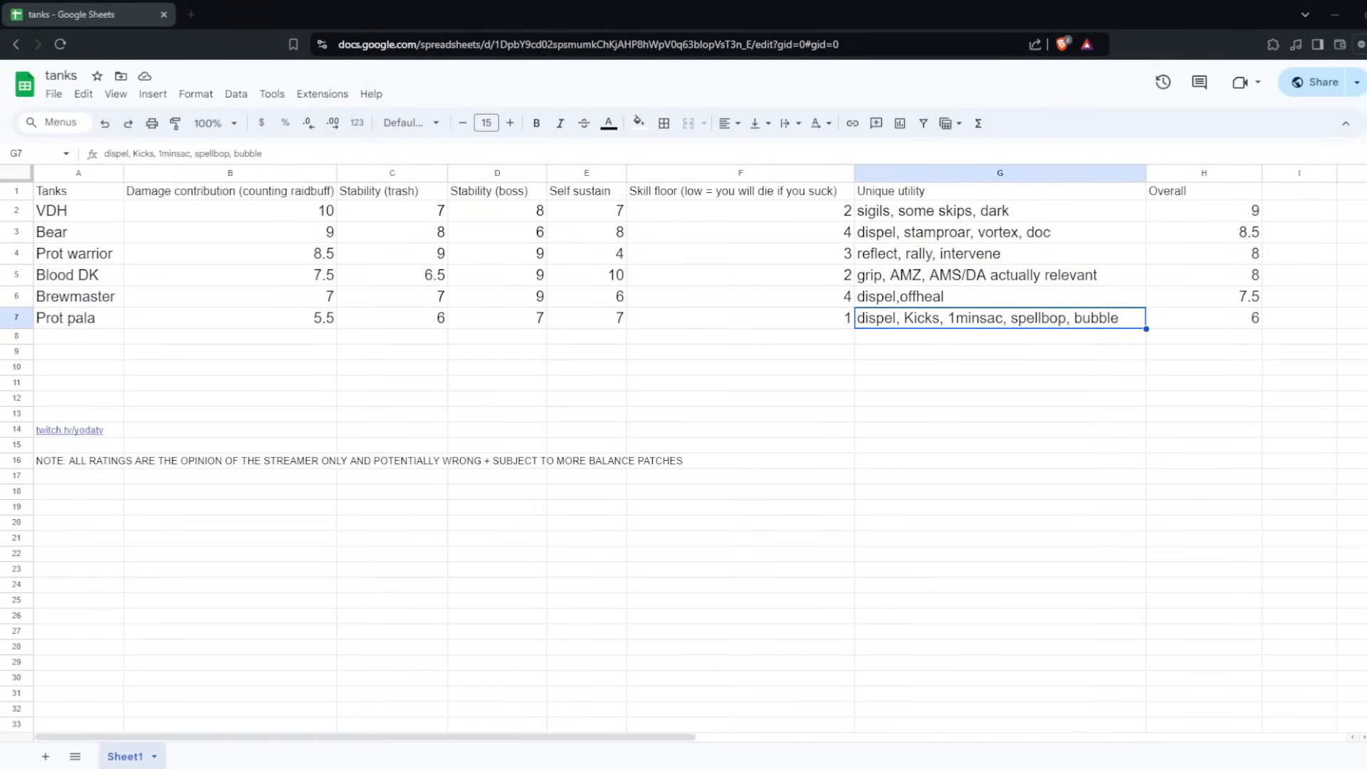
{"action": "left_click", "coordinate": [1203, 317]}
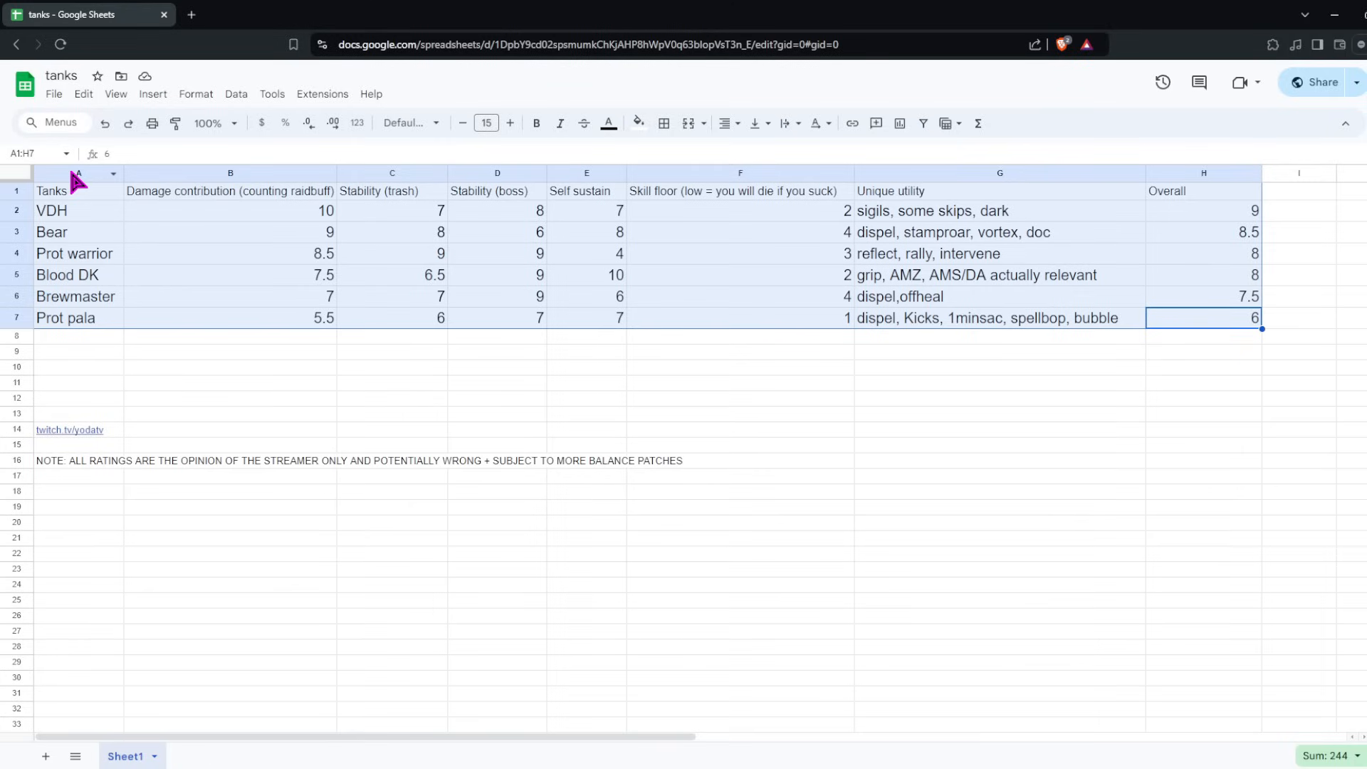
{"action": "left_click", "coordinate": [1203, 366]}
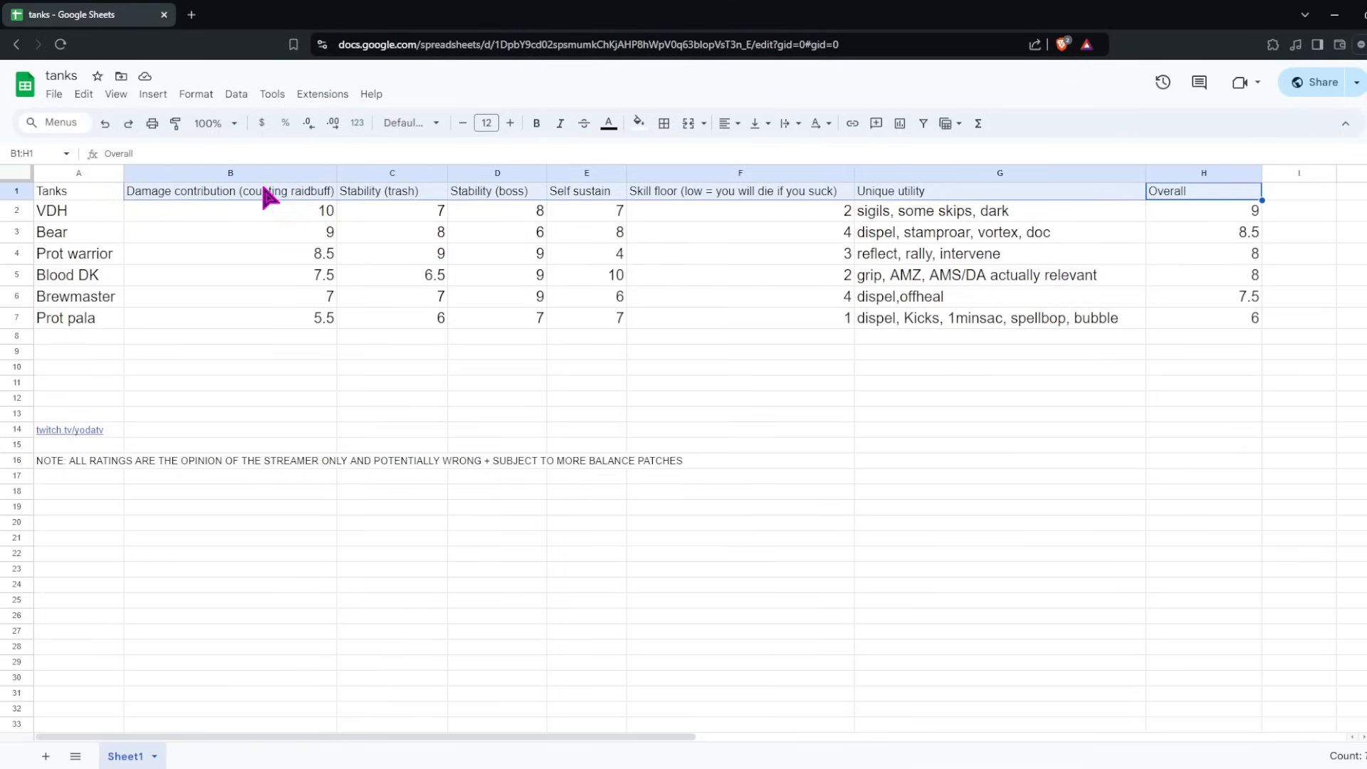
{"action": "left_click_drag", "start_coordinate": [52, 211], "coordinate": [231, 339]}
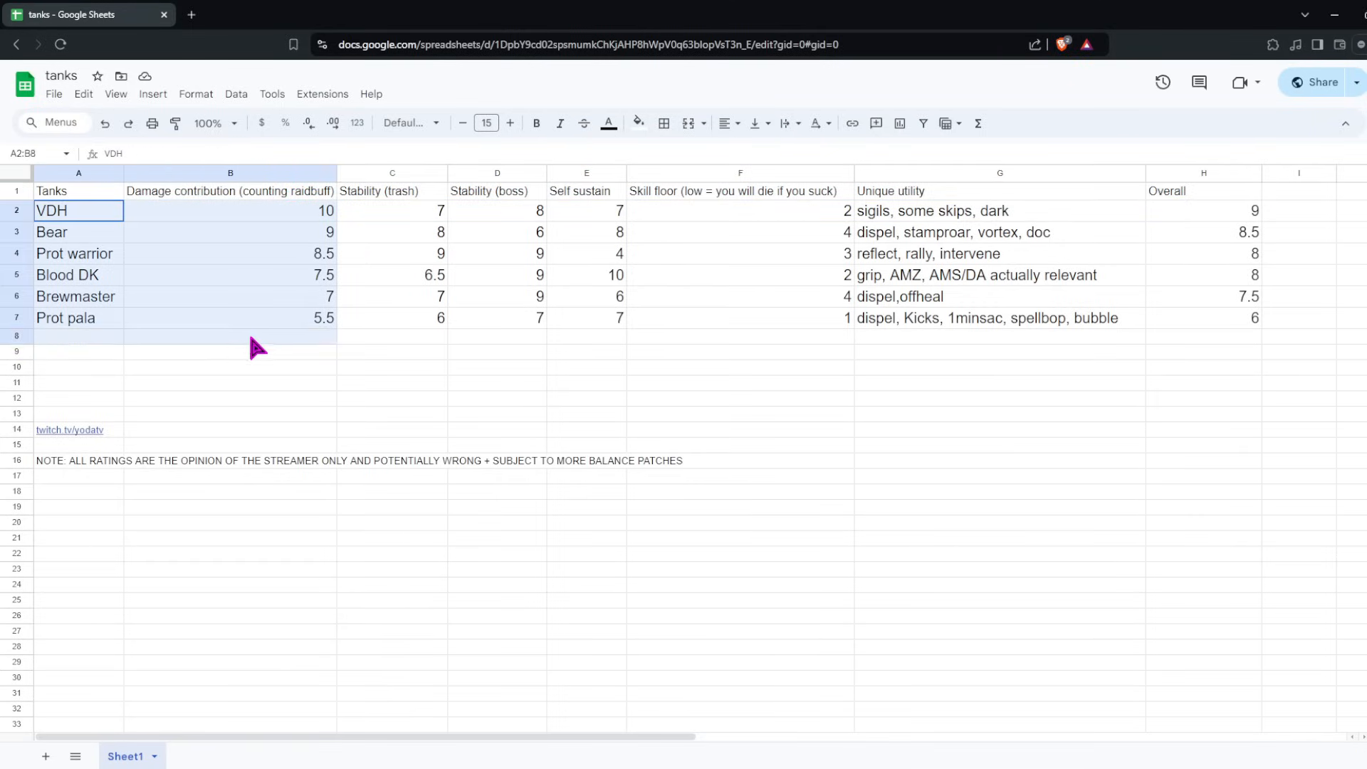
{"action": "left_click", "coordinate": [231, 366]}
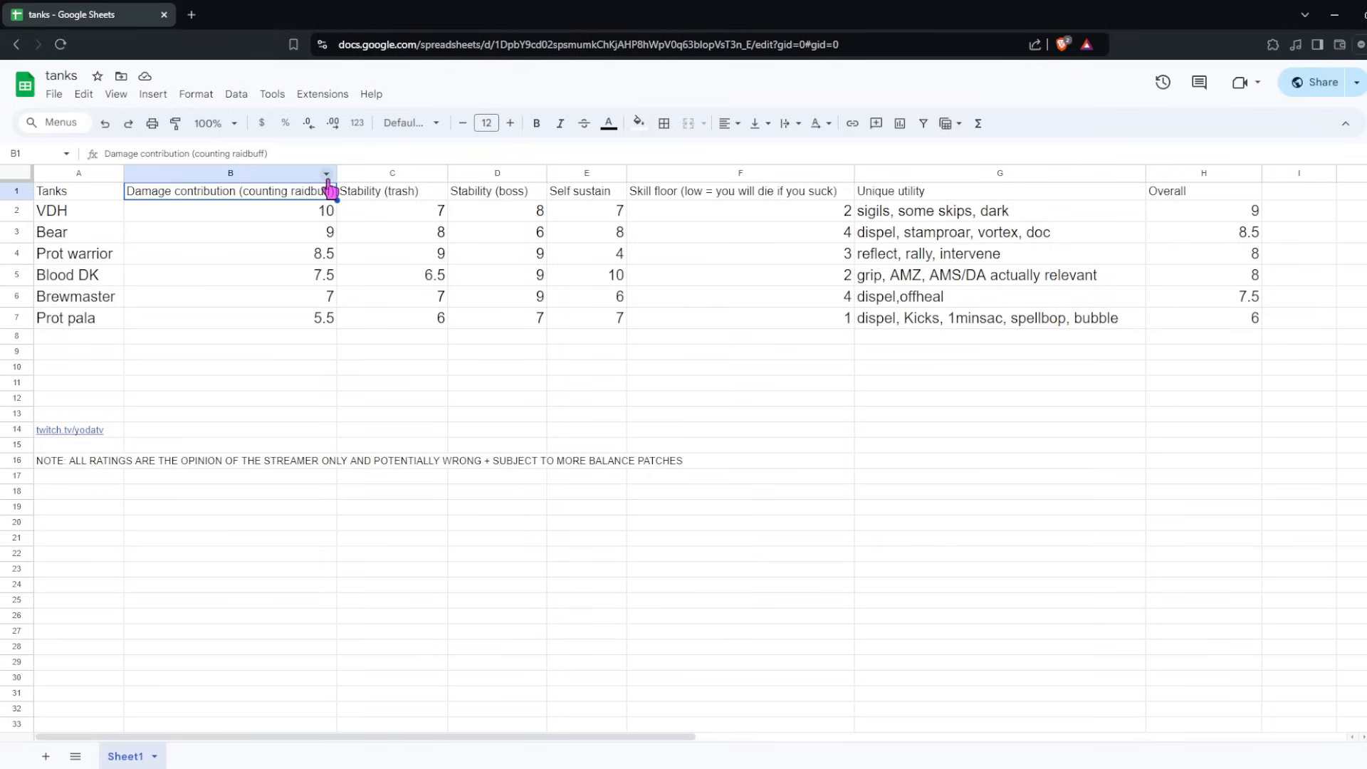
{"action": "mouse_move", "coordinate": [346, 228]}
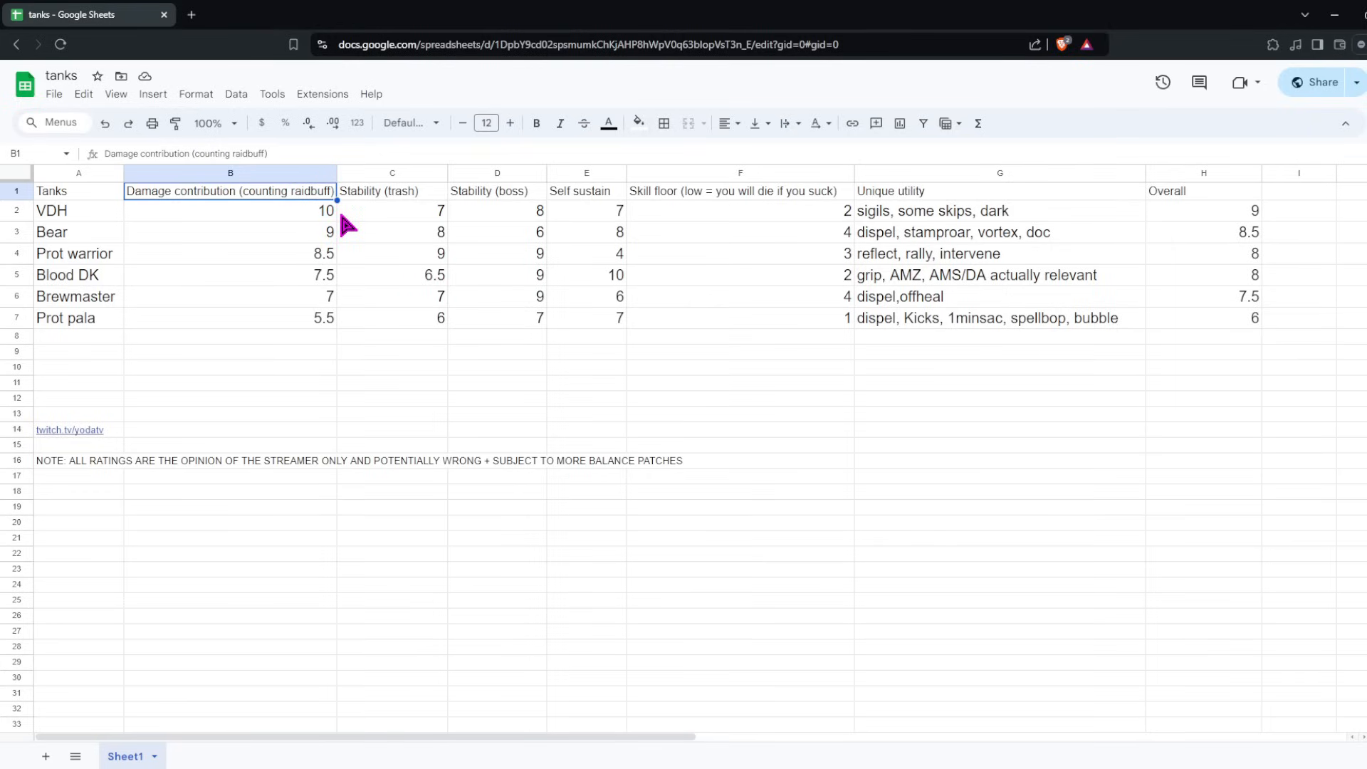
{"action": "left_click", "coordinate": [391, 190]}
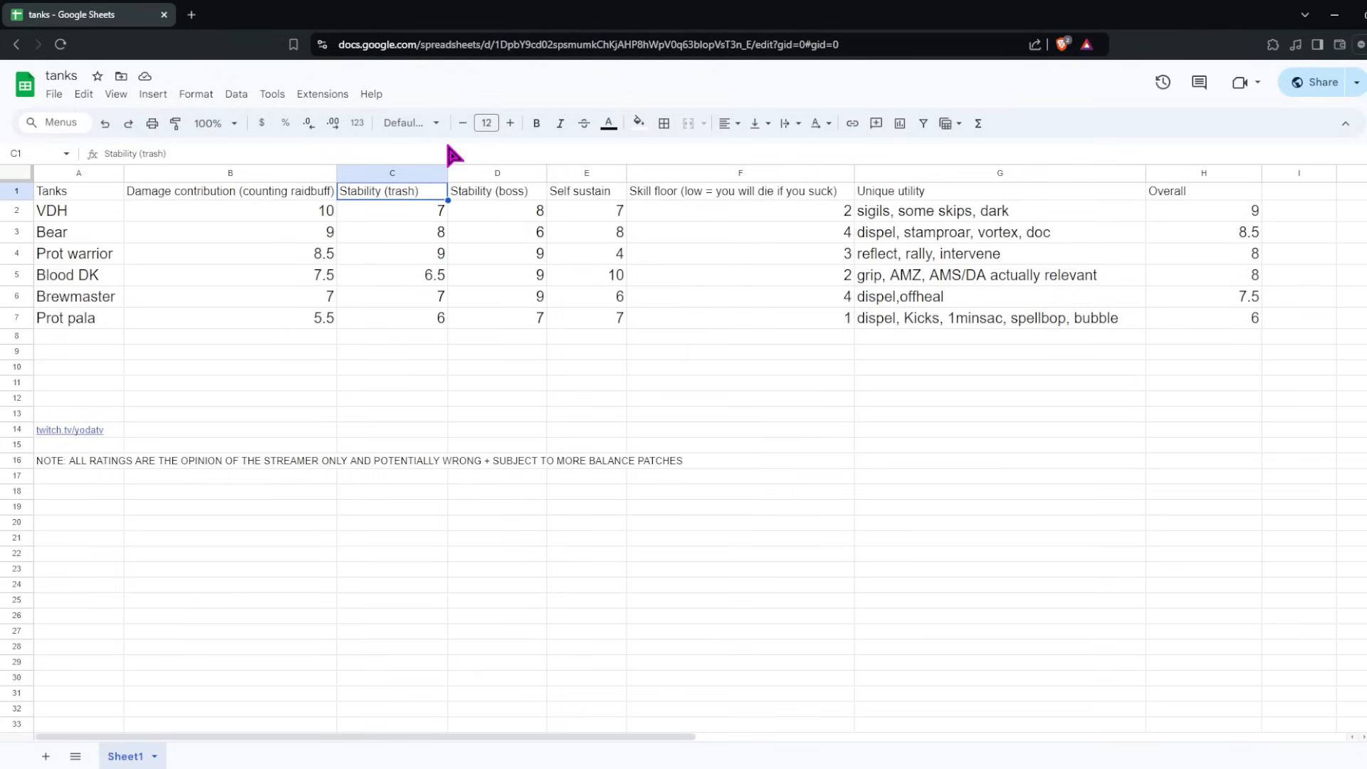
{"action": "left_click", "coordinate": [739, 190]}
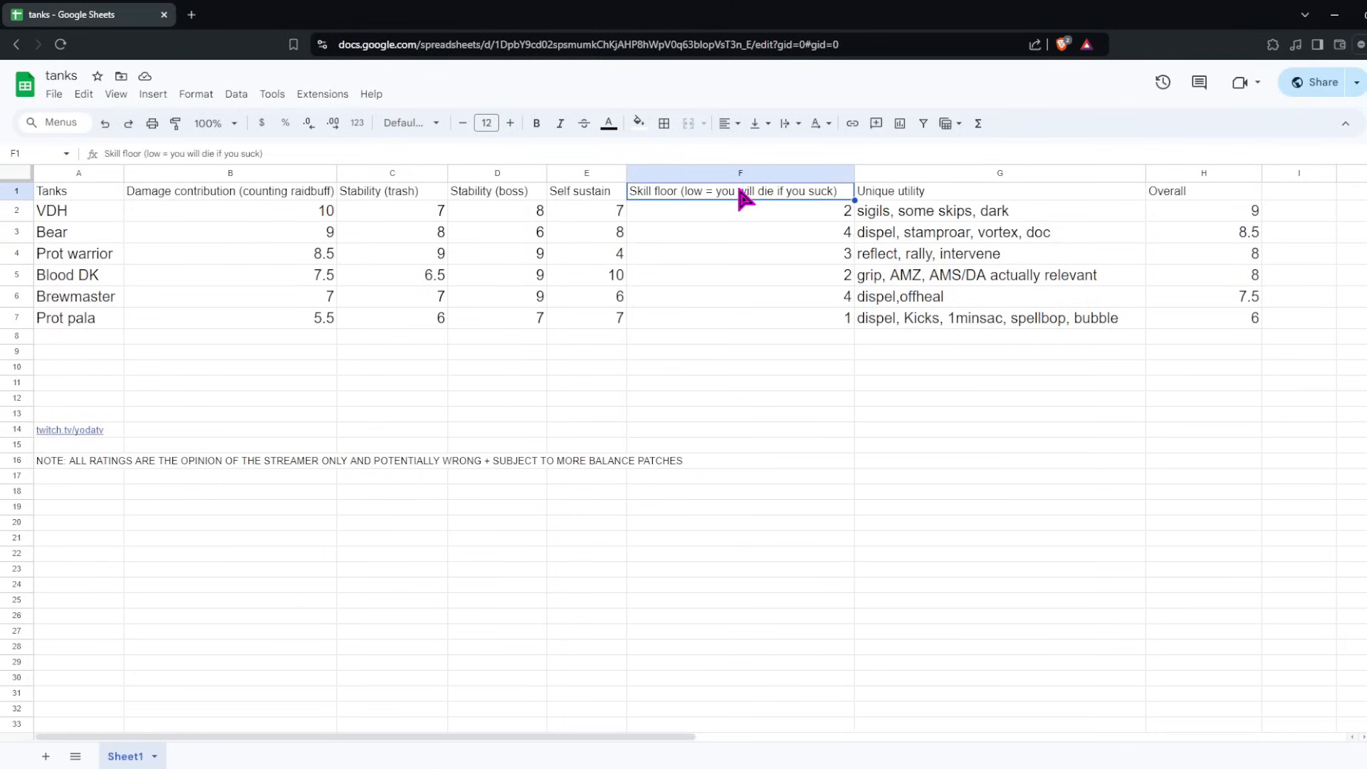
{"action": "left_click", "coordinate": [740, 318]}
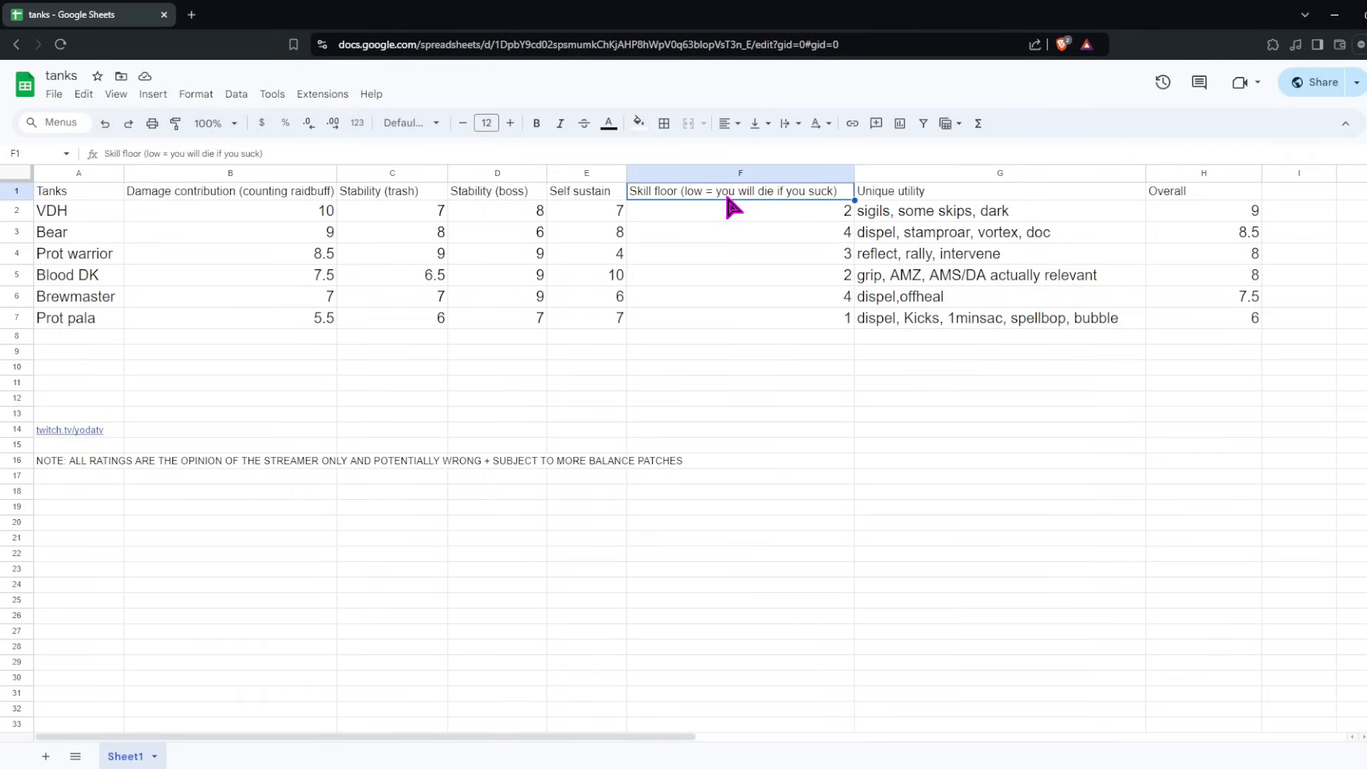
{"action": "left_click", "coordinate": [740, 211]}
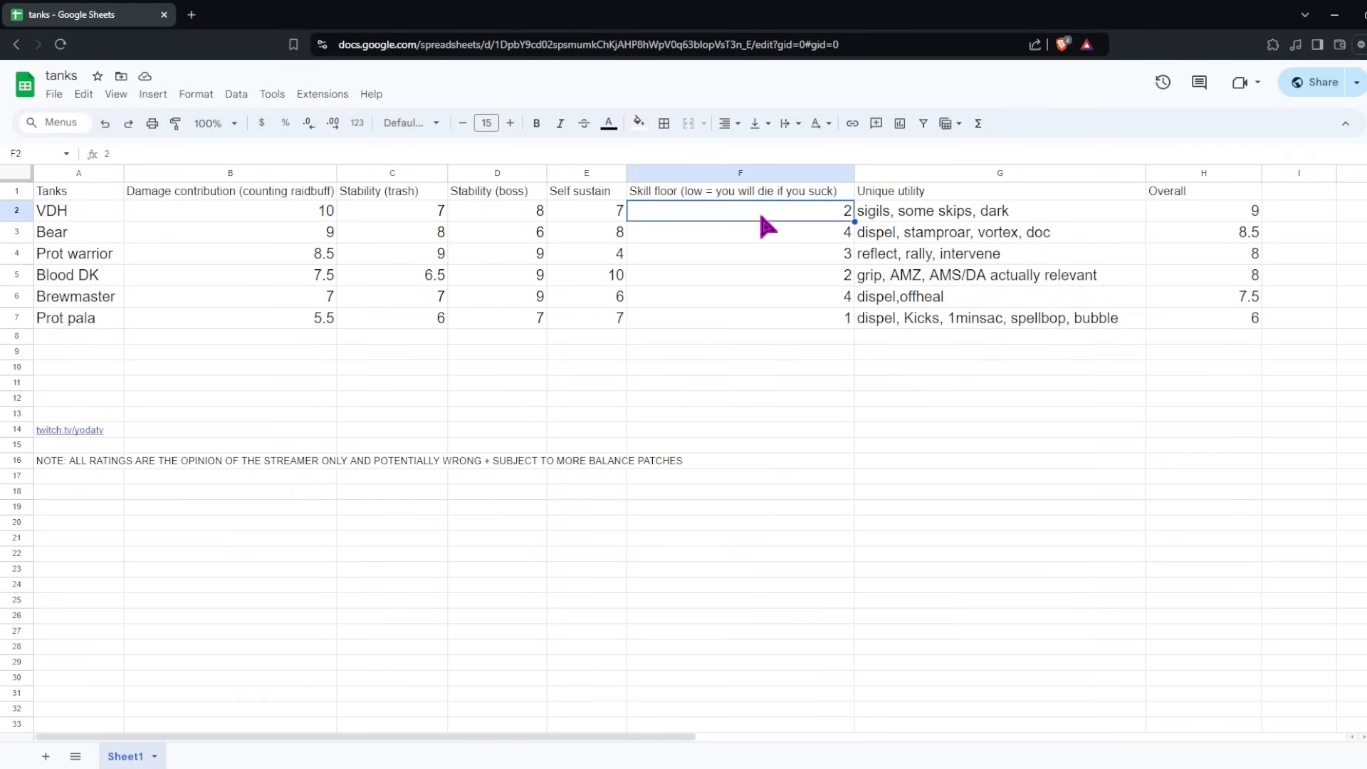
{"action": "left_click", "coordinate": [738, 366]}
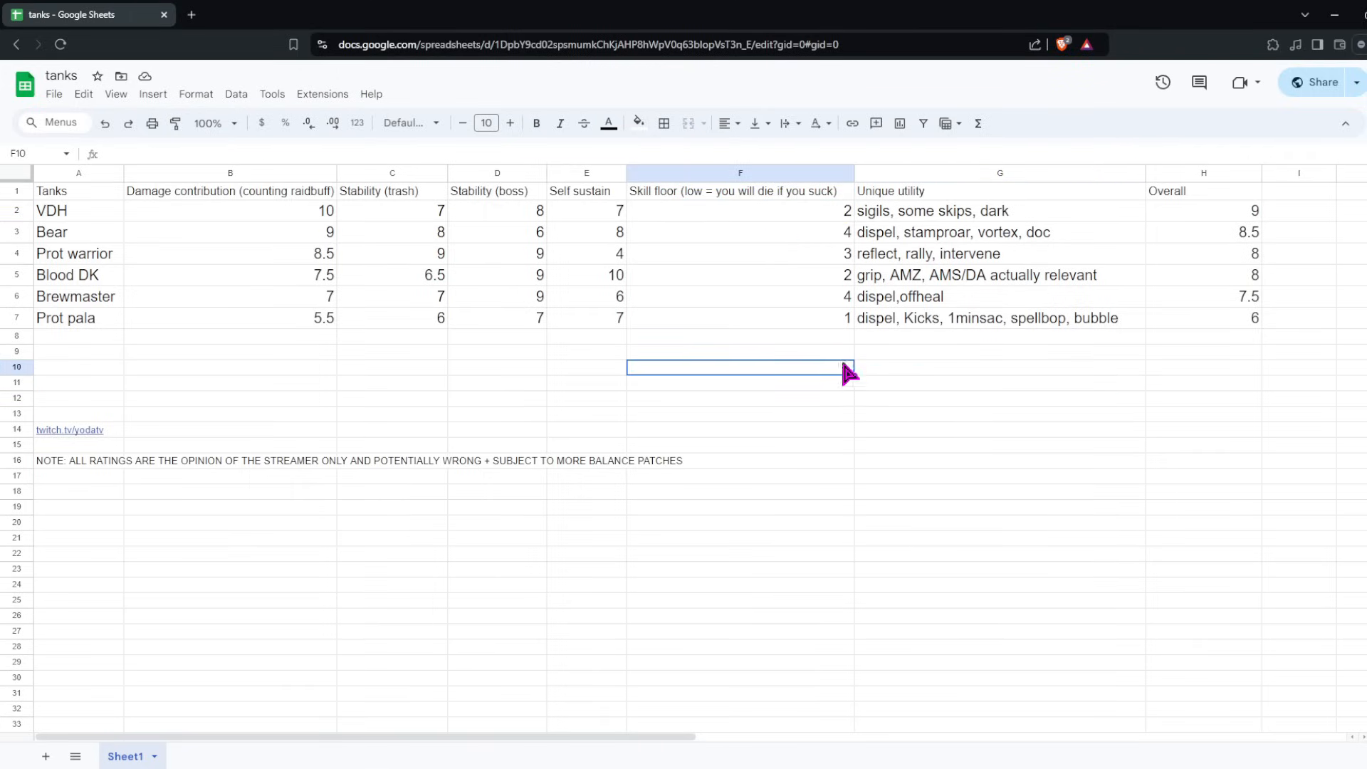
{"action": "left_click", "coordinate": [740, 191]}
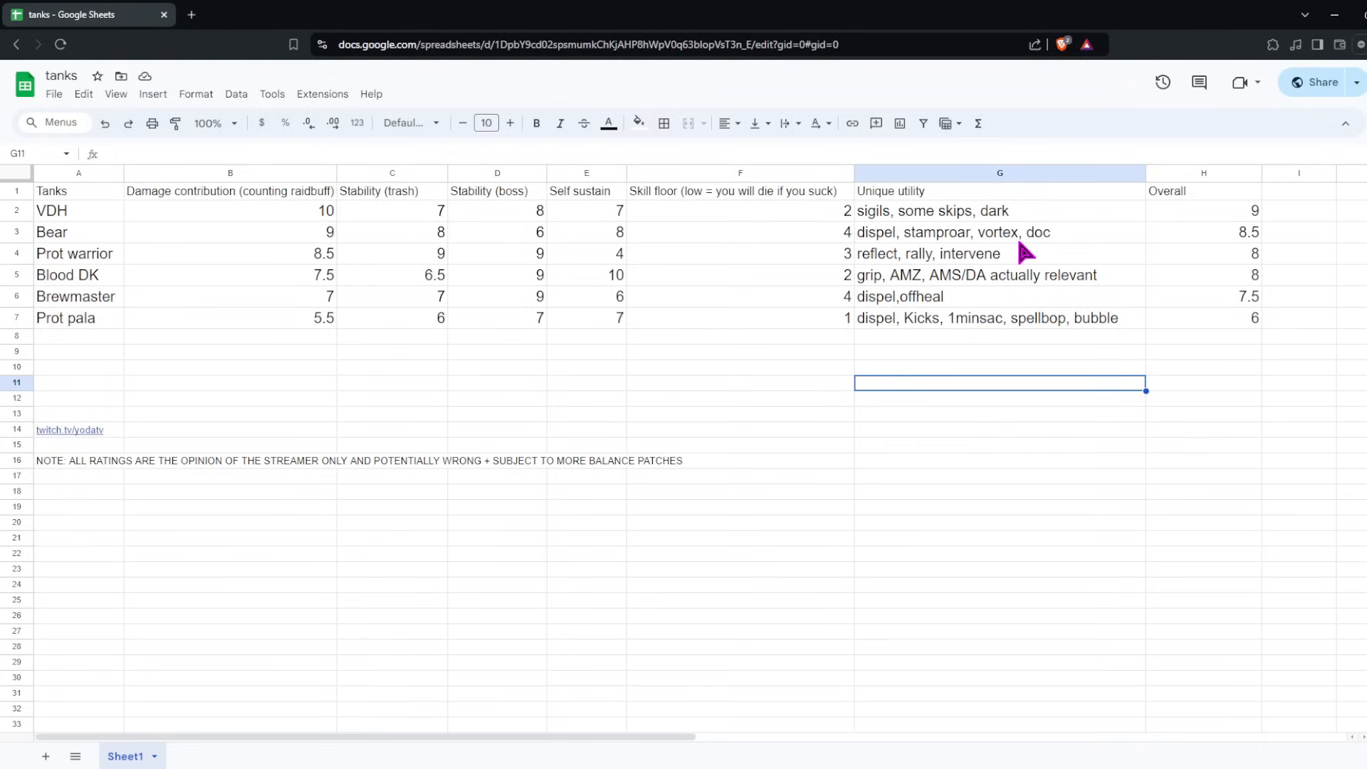
{"action": "left_click", "coordinate": [977, 274]}
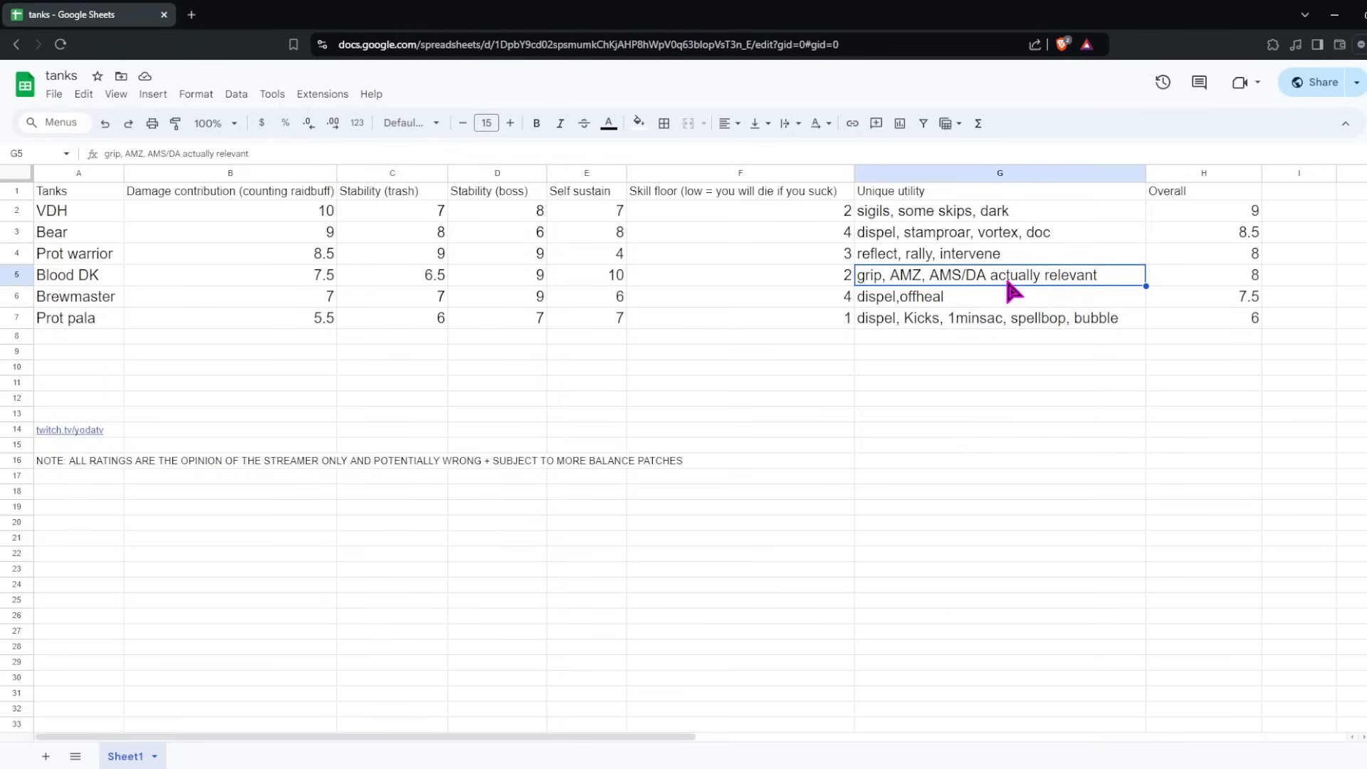
{"action": "left_click", "coordinate": [1203, 191]}
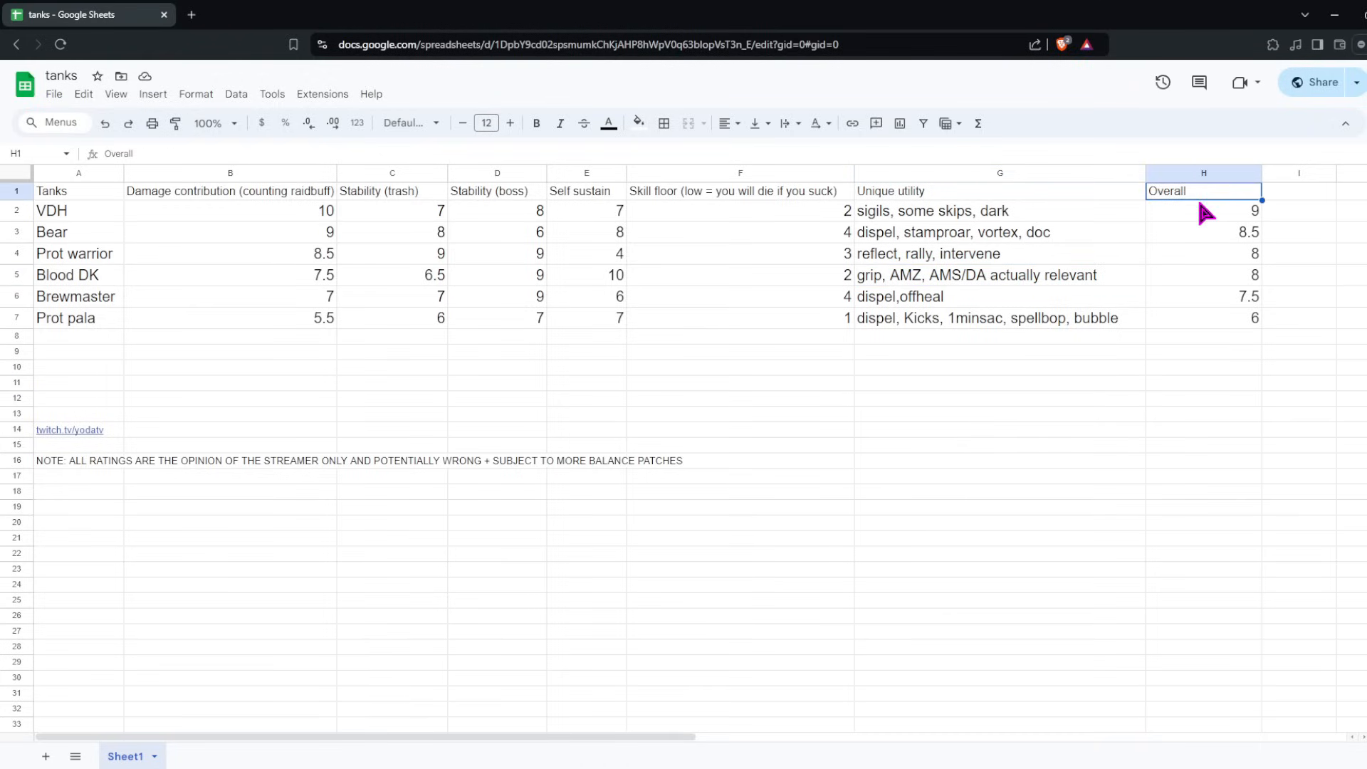
{"action": "mouse_move", "coordinate": [1128, 302]}
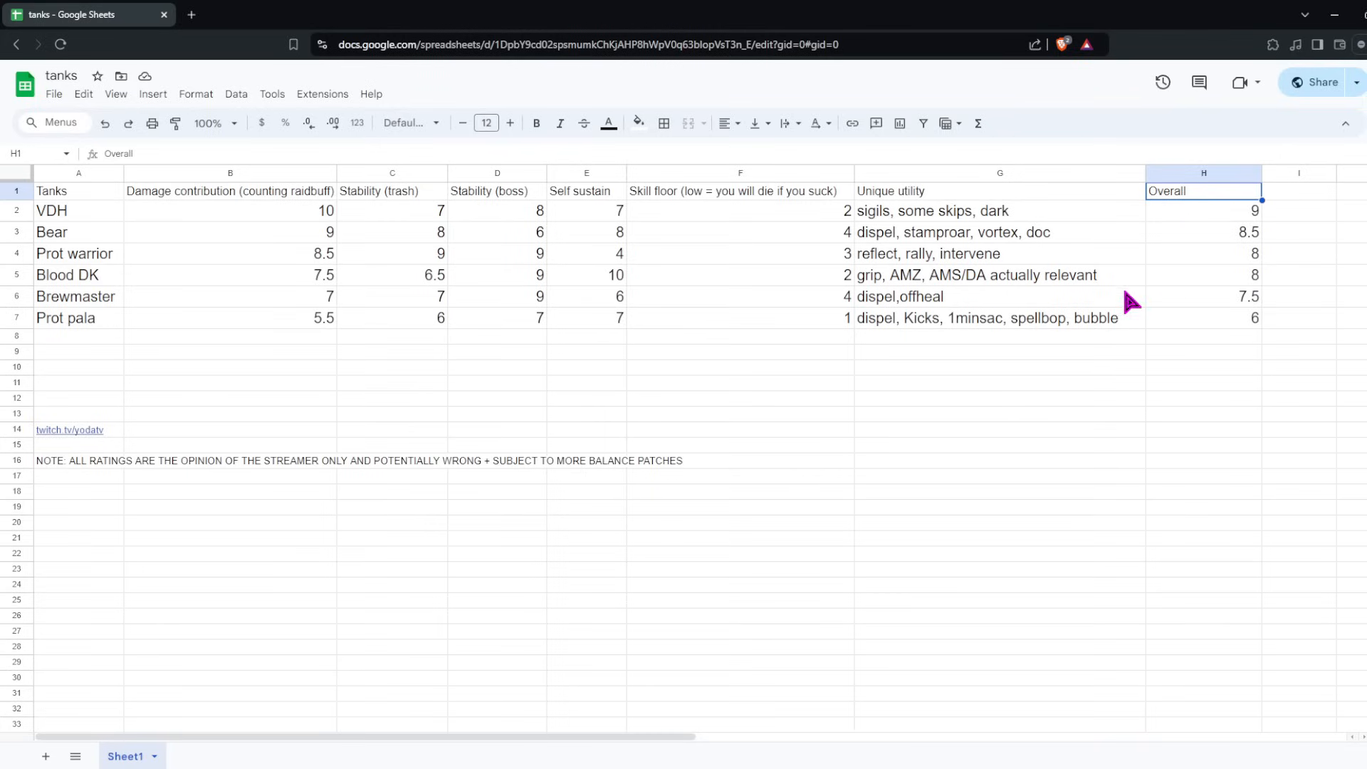
{"action": "left_click", "coordinate": [53, 210]}
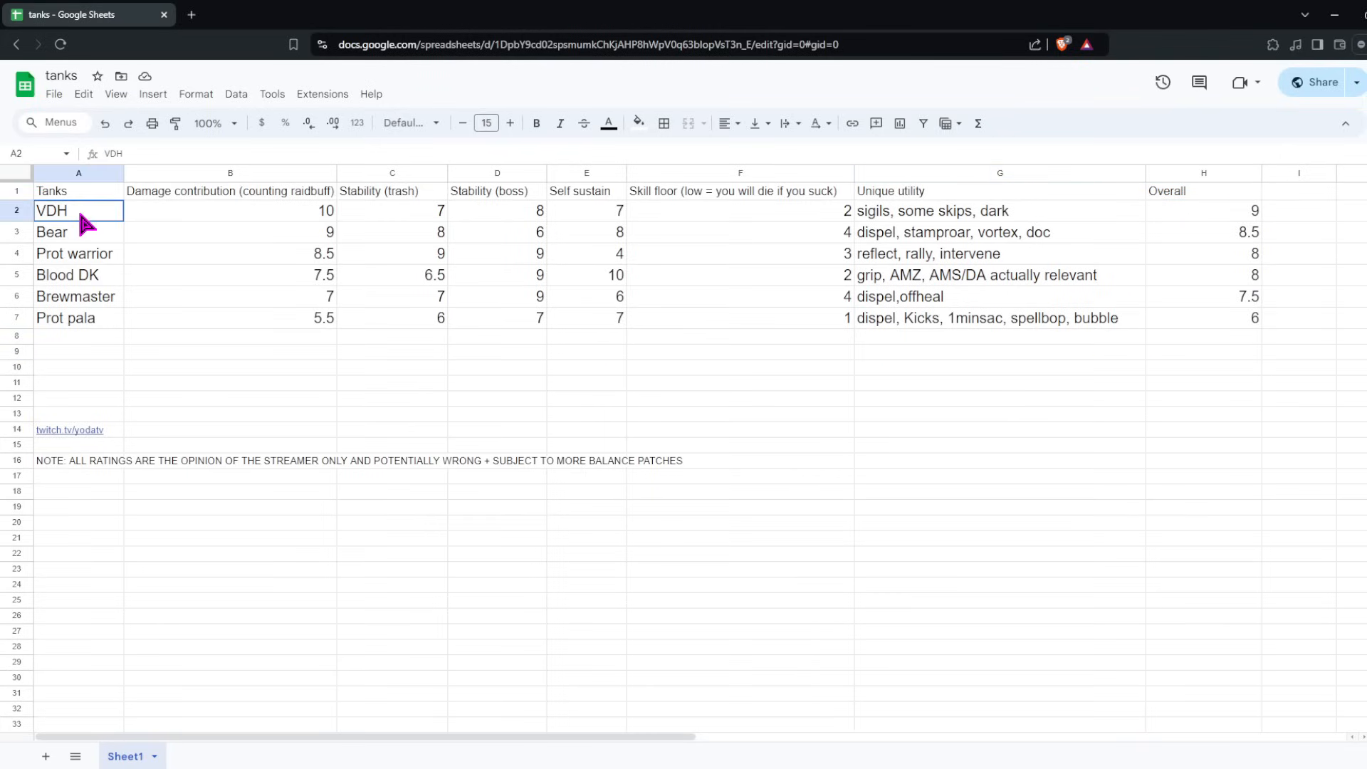
{"action": "mouse_move", "coordinate": [219, 230]}
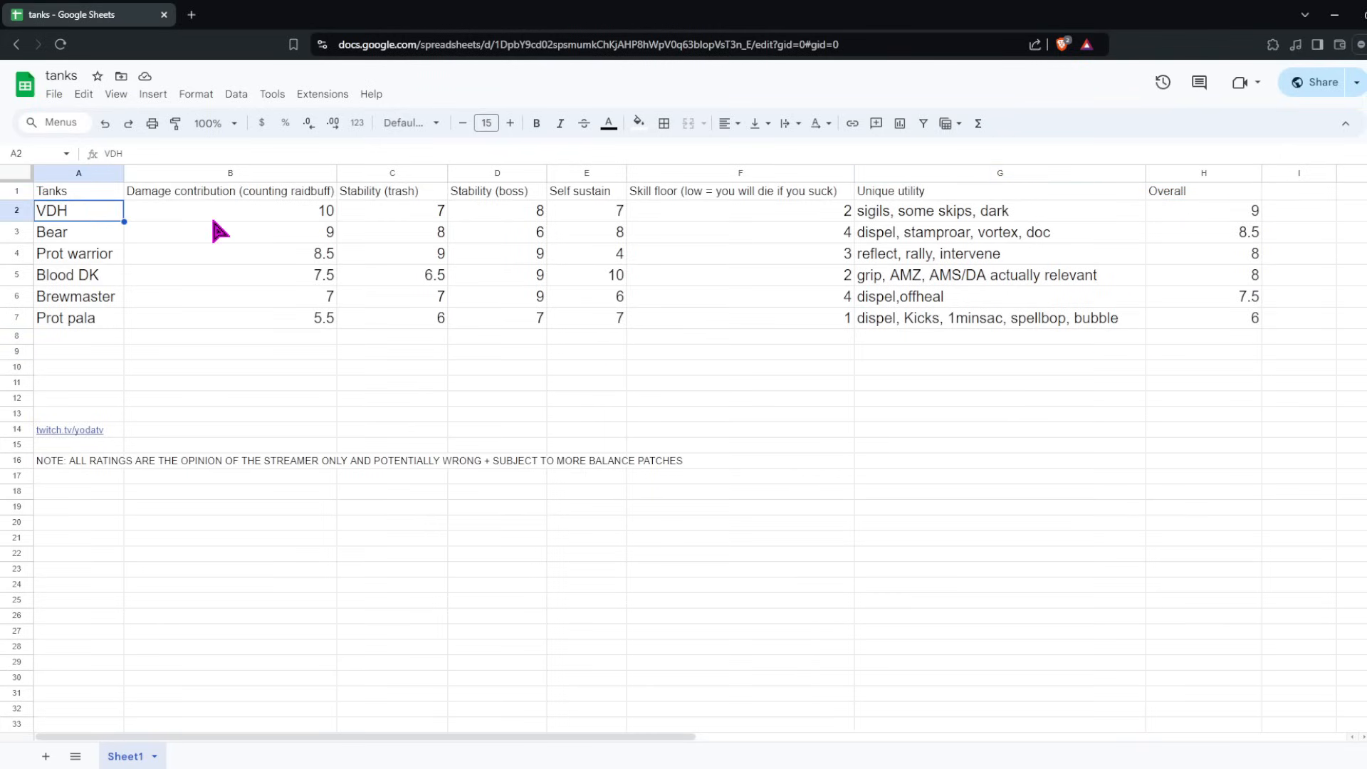
{"action": "left_click", "coordinate": [229, 211]}
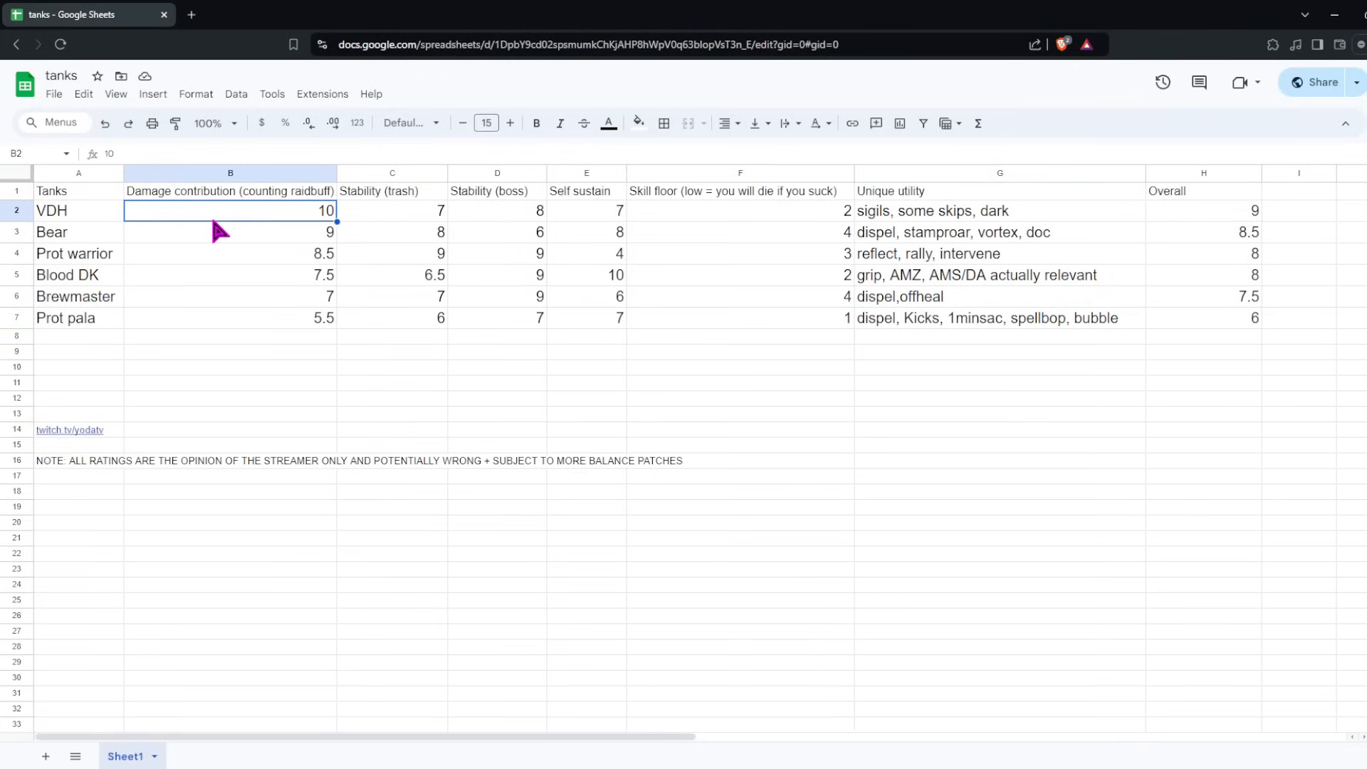
{"action": "mouse_move", "coordinate": [235, 253]}
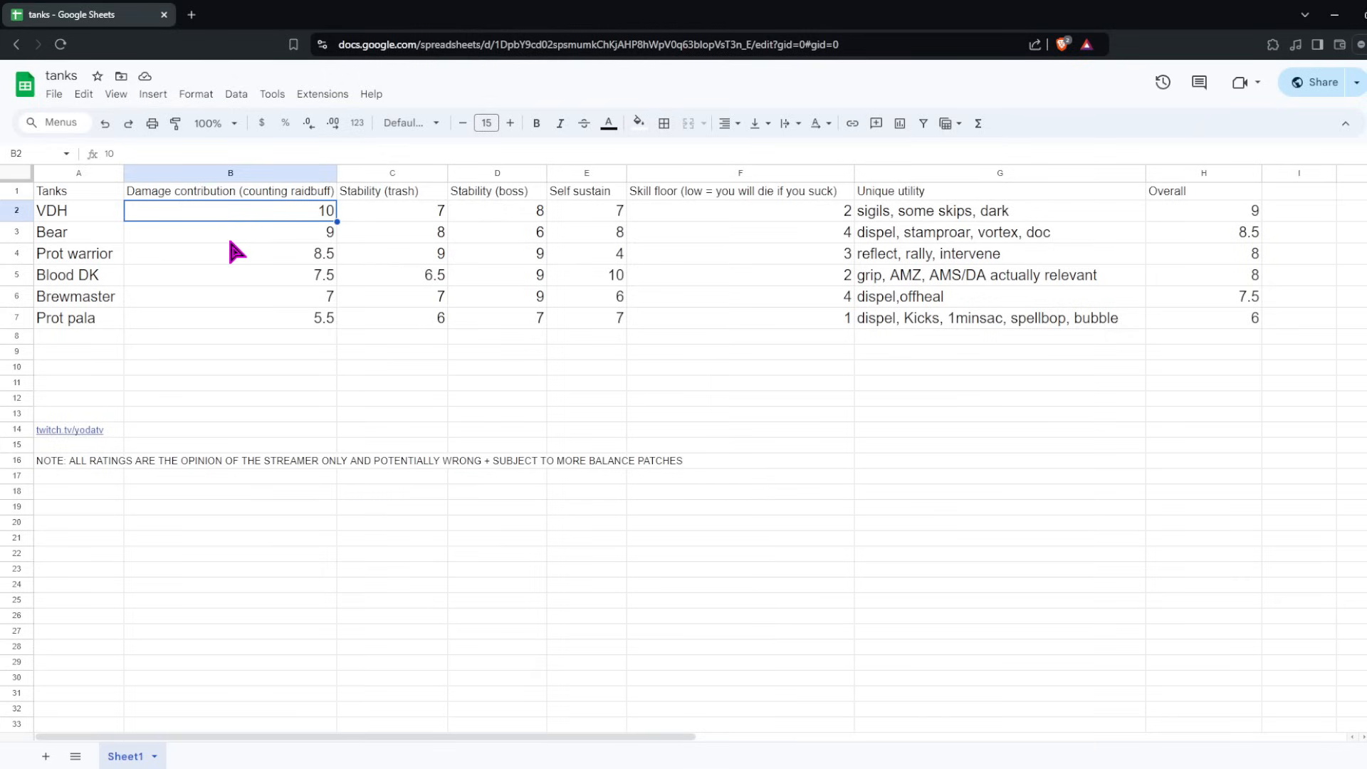
{"action": "mouse_move", "coordinate": [225, 225]}
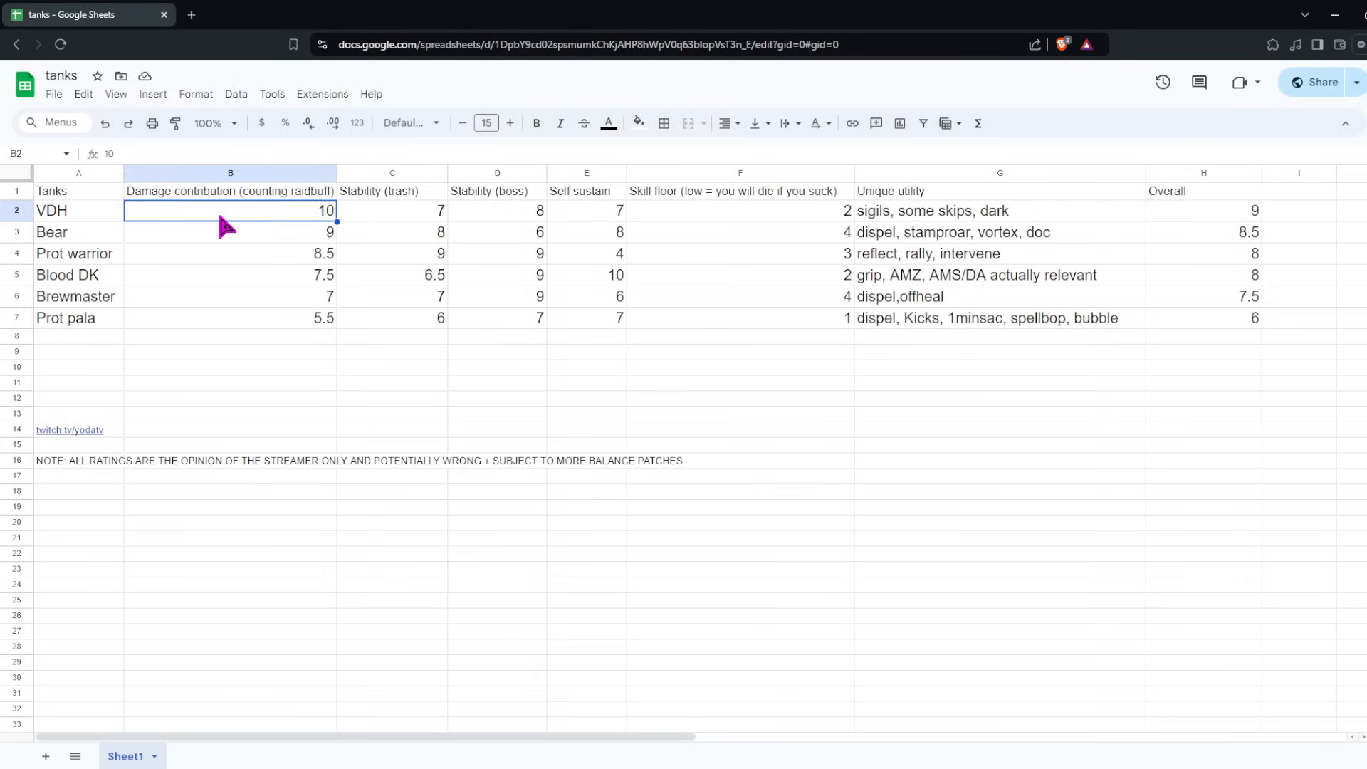
{"action": "left_click", "coordinate": [392, 210]}
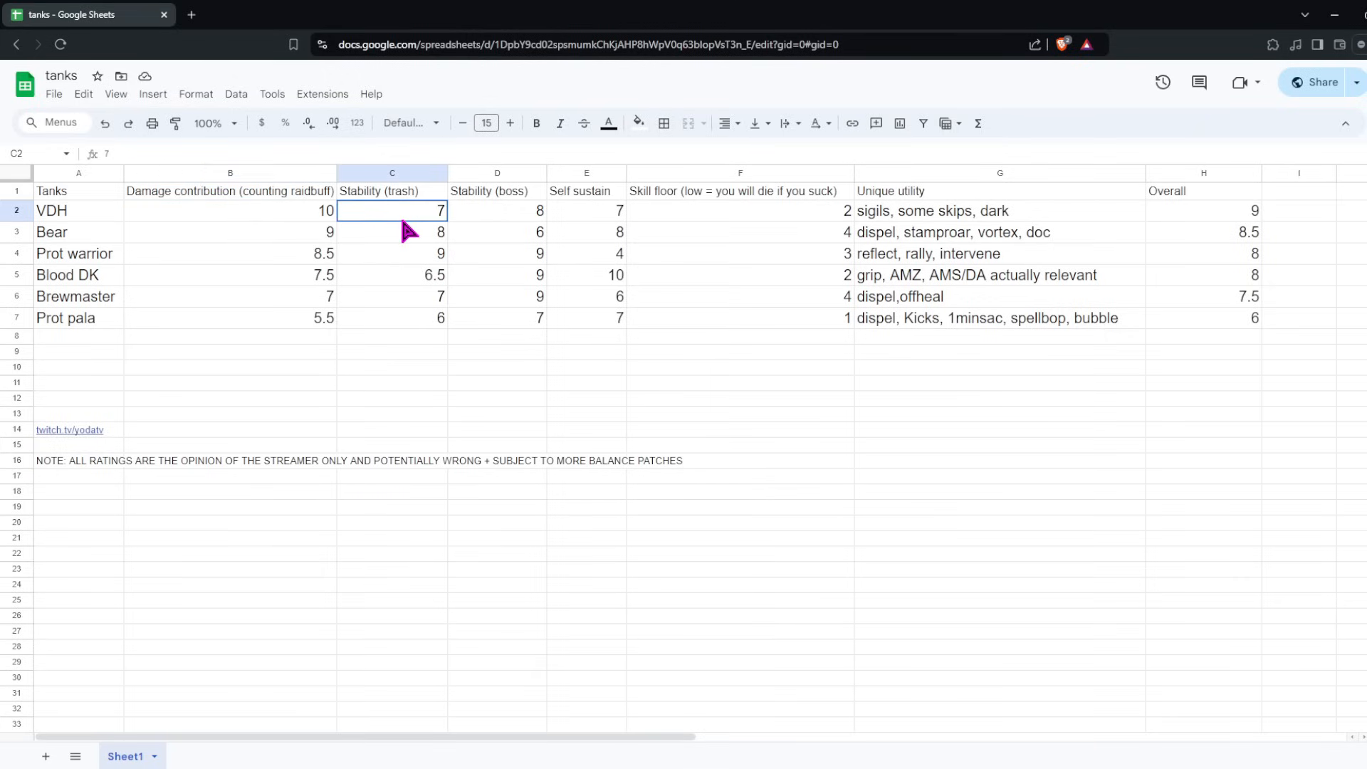
{"action": "left_click", "coordinate": [229, 210]}
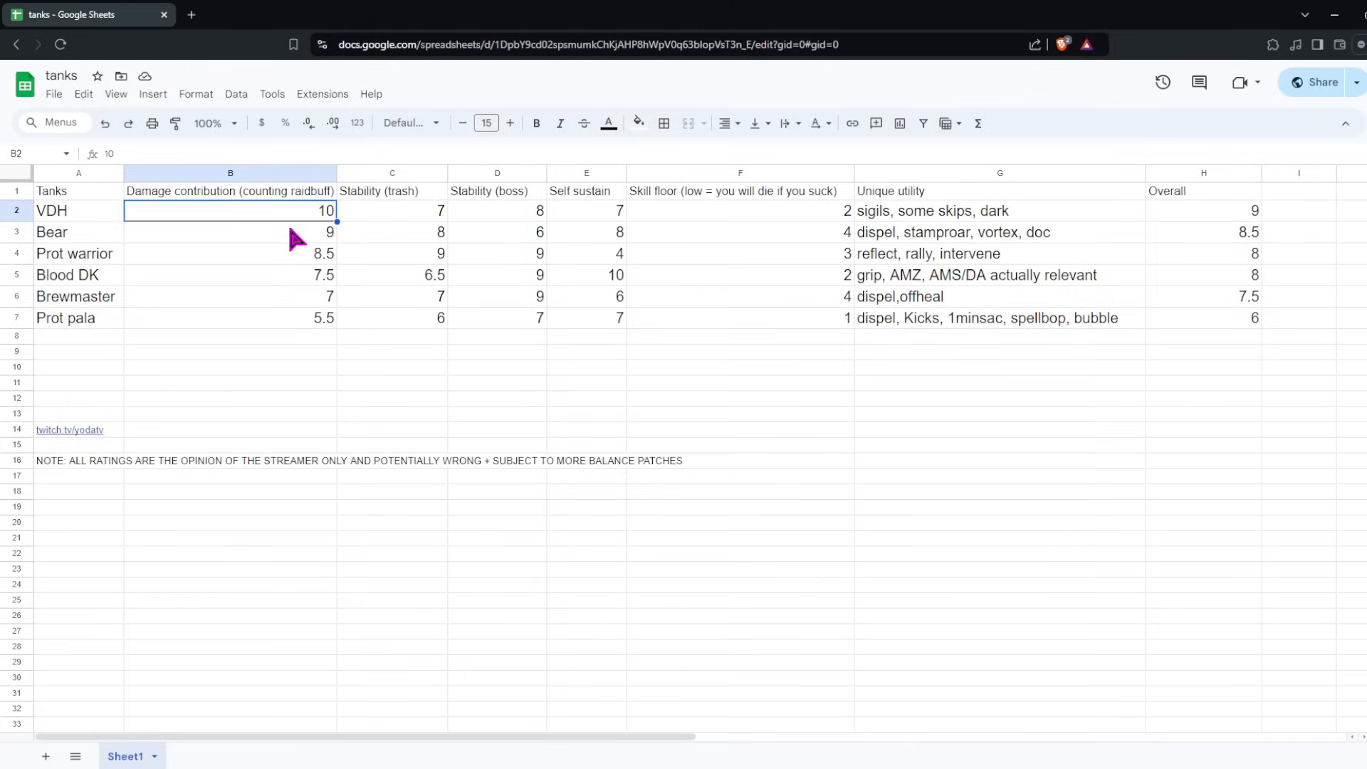
{"action": "left_click", "coordinate": [585, 253]}
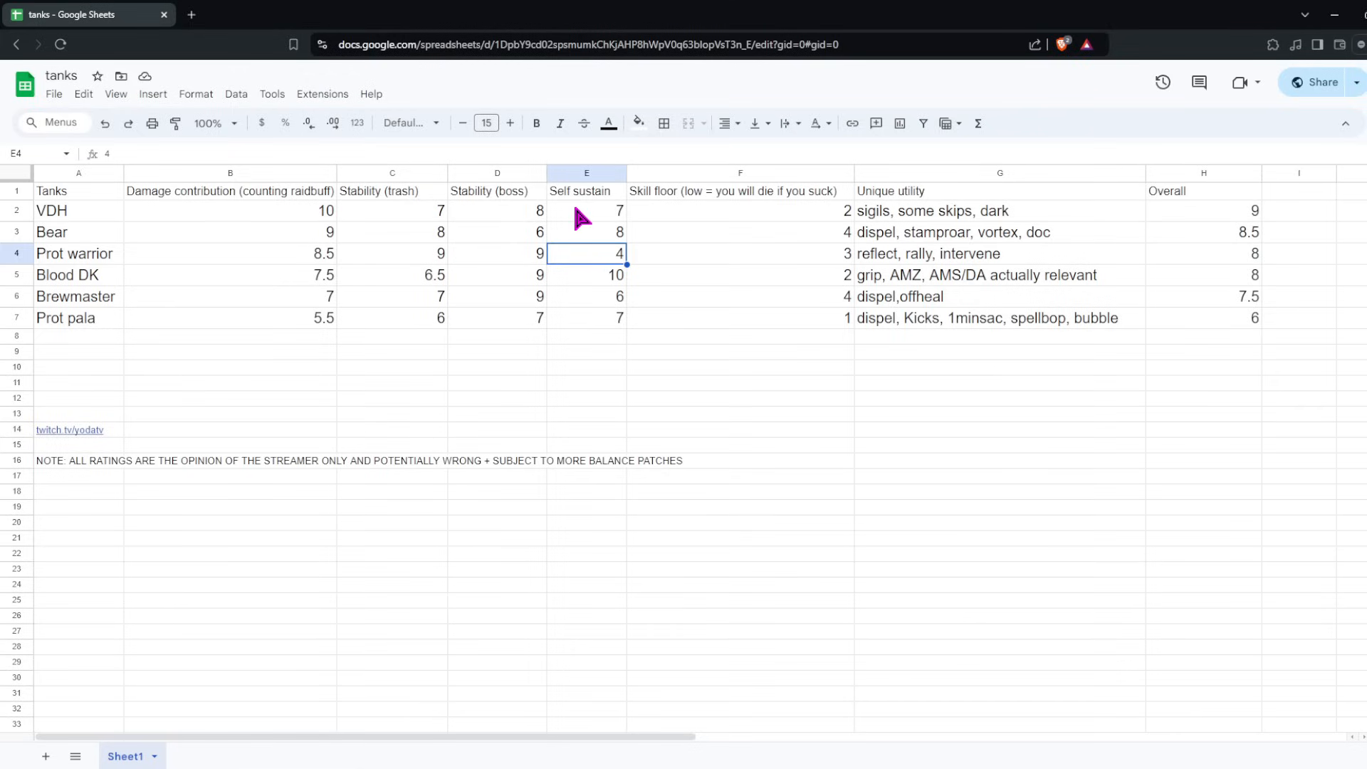
{"action": "left_click", "coordinate": [738, 253]}
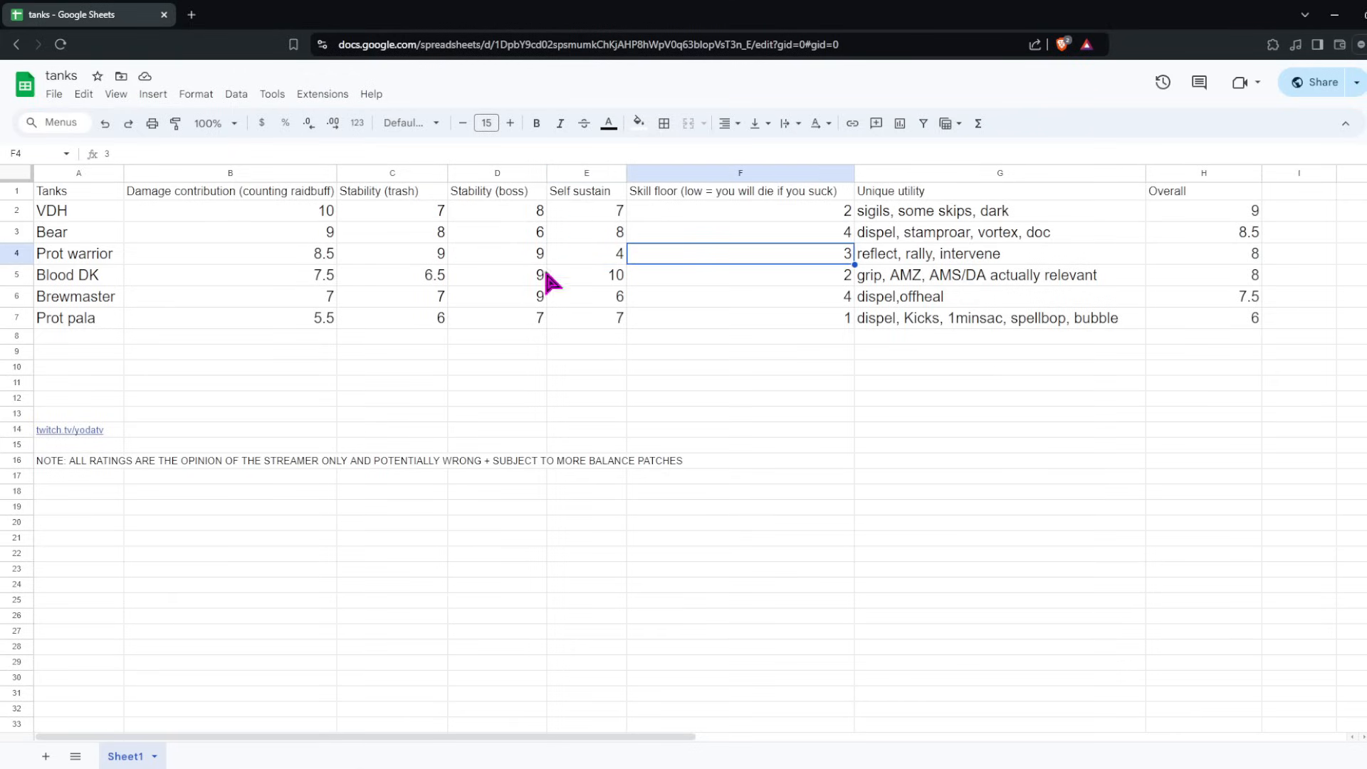
{"action": "left_click", "coordinate": [585, 253]}
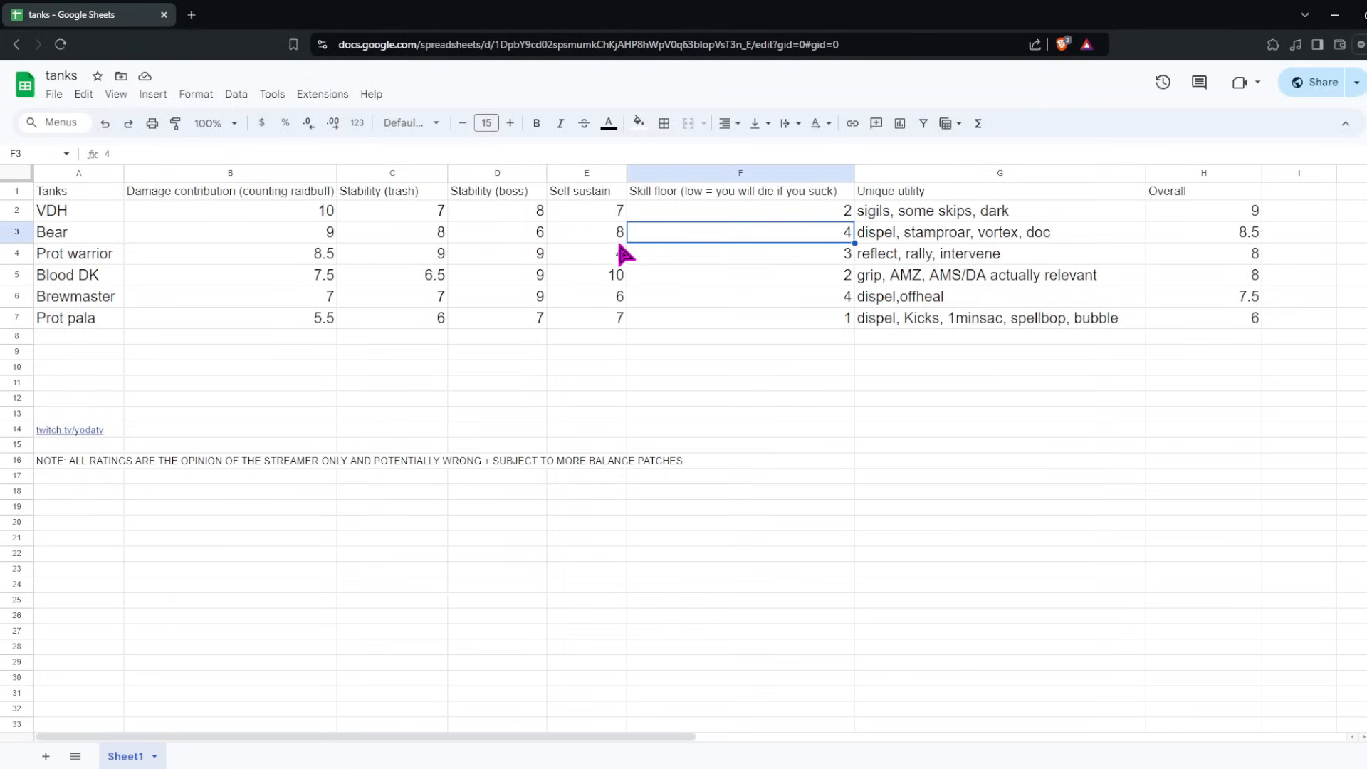
{"action": "left_click", "coordinate": [739, 254]}
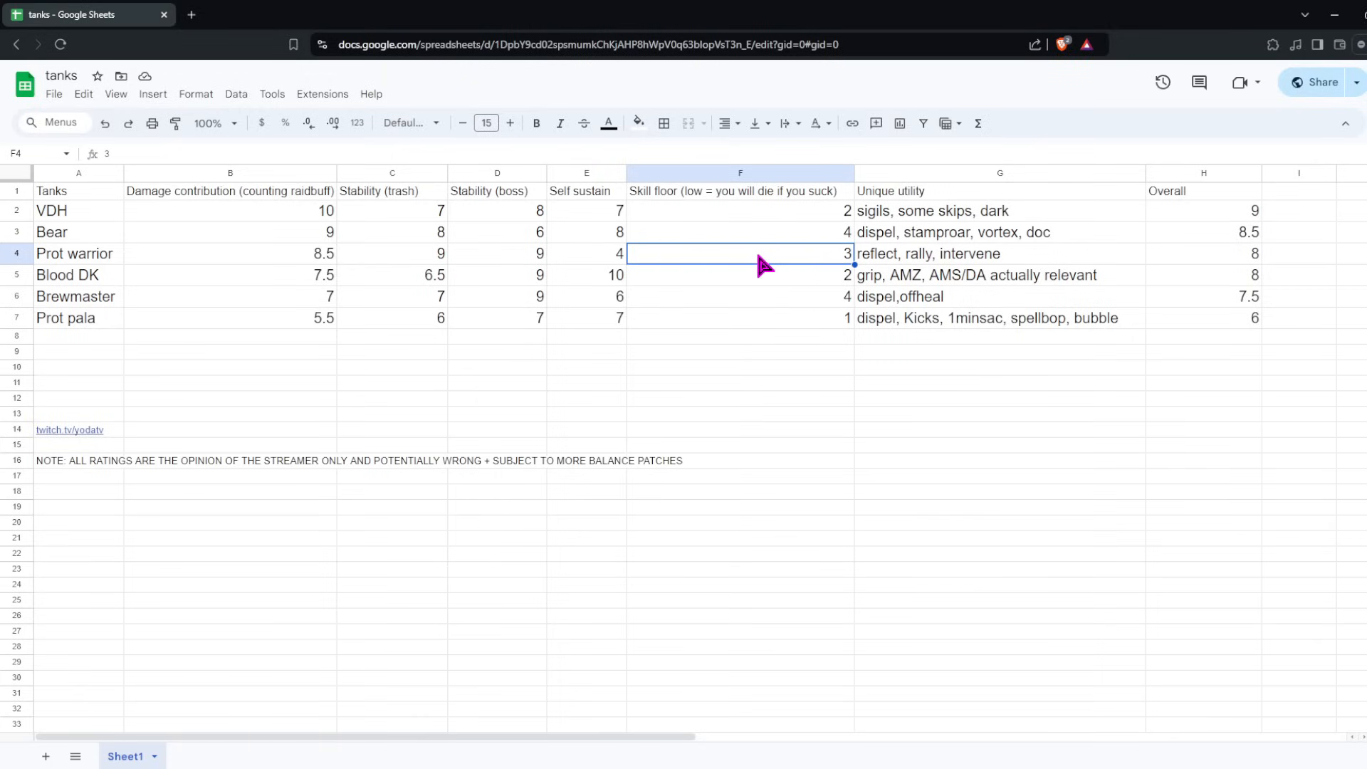
{"action": "mouse_move", "coordinate": [773, 274]}
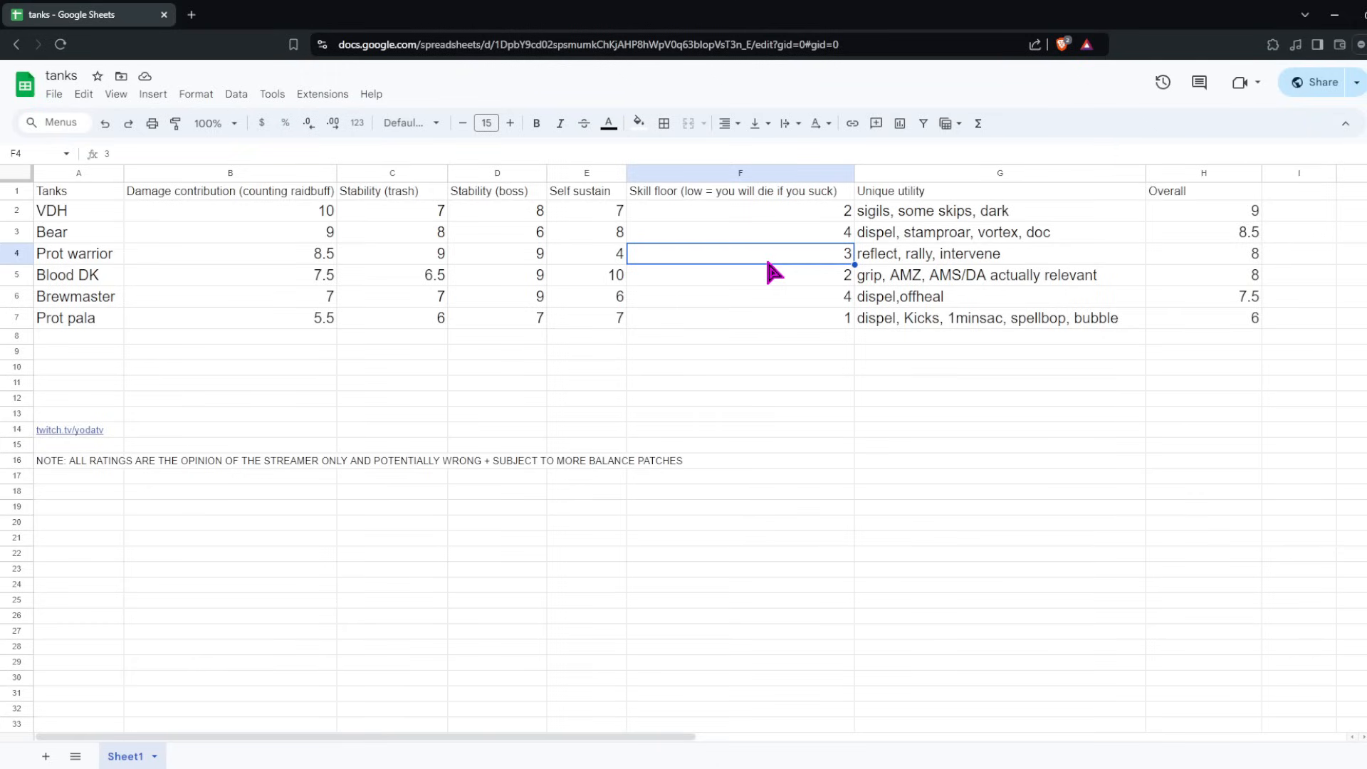
{"action": "mouse_move", "coordinate": [120, 305]}
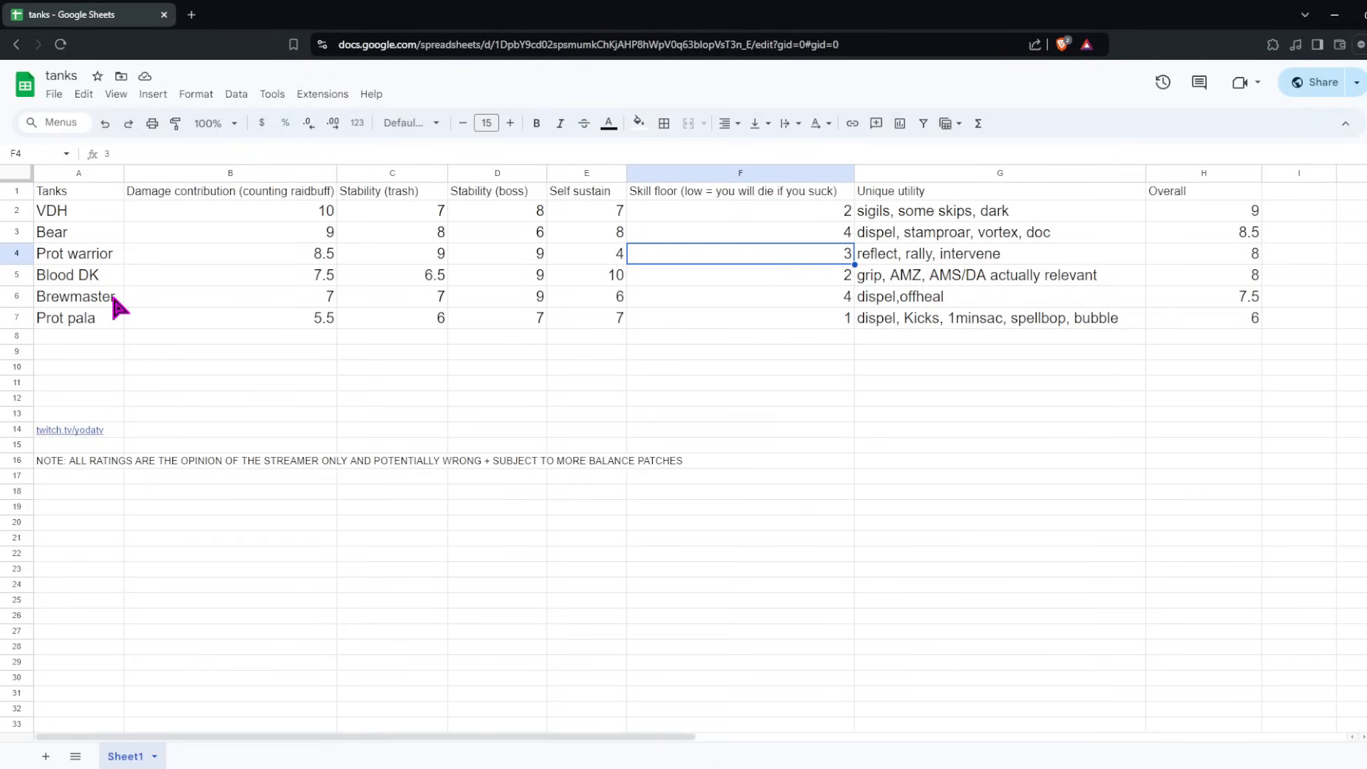
{"action": "left_click", "coordinate": [230, 318]}
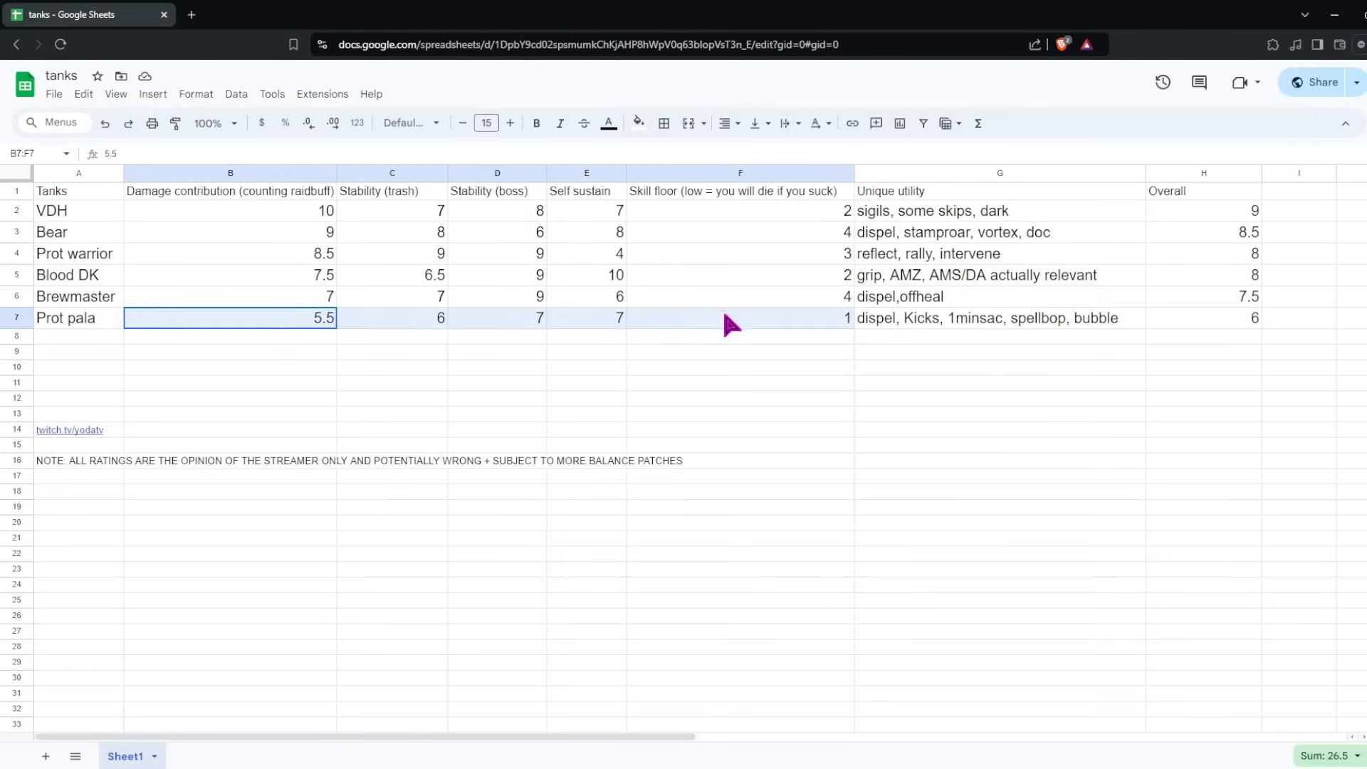
{"action": "left_click", "coordinate": [586, 318]}
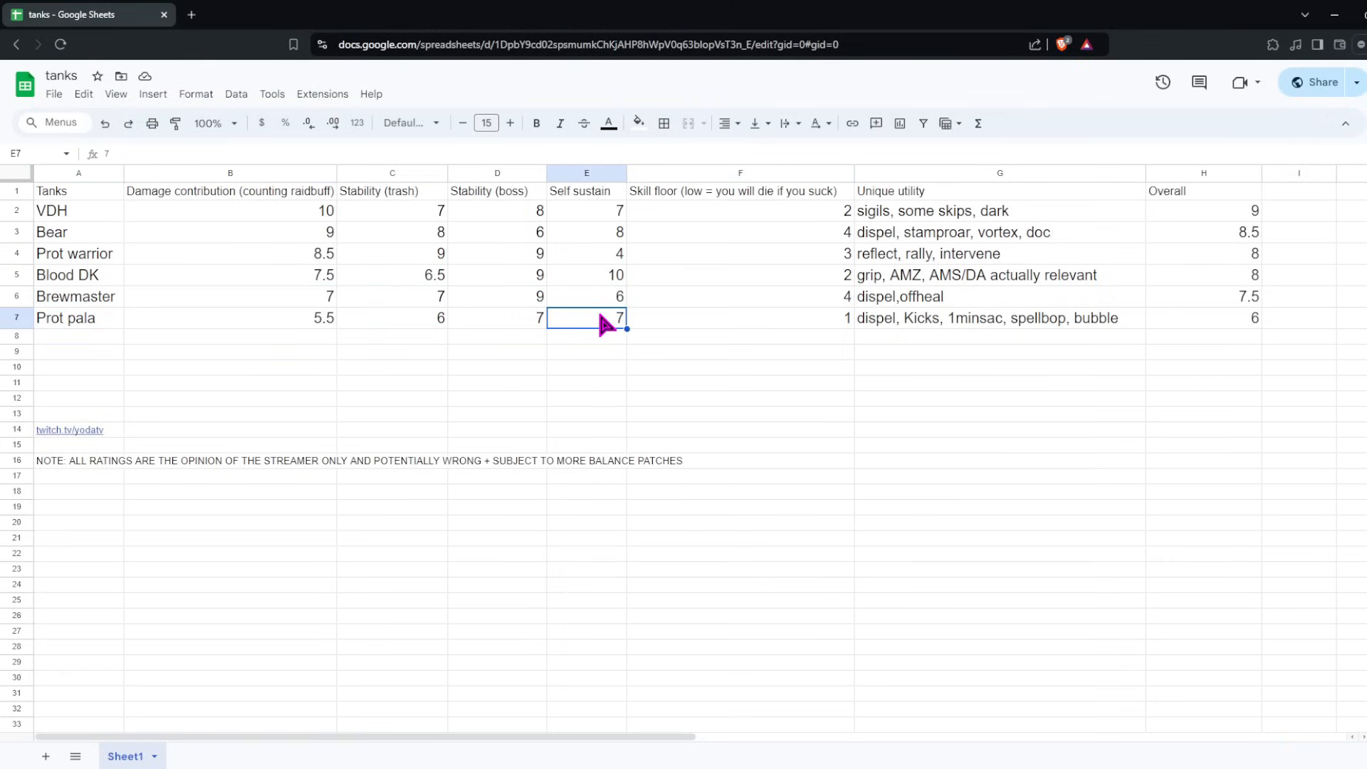
{"action": "left_click", "coordinate": [392, 318]}
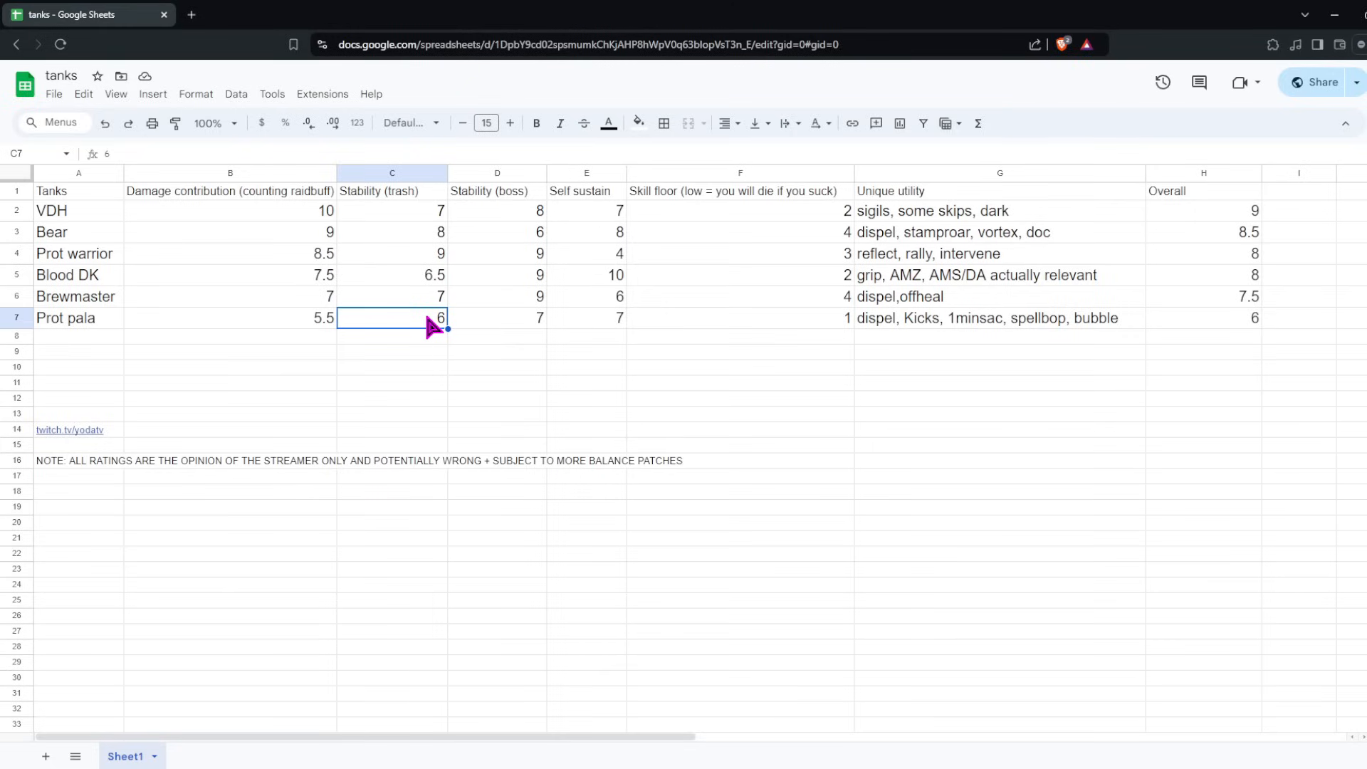
{"action": "left_click", "coordinate": [497, 336]}
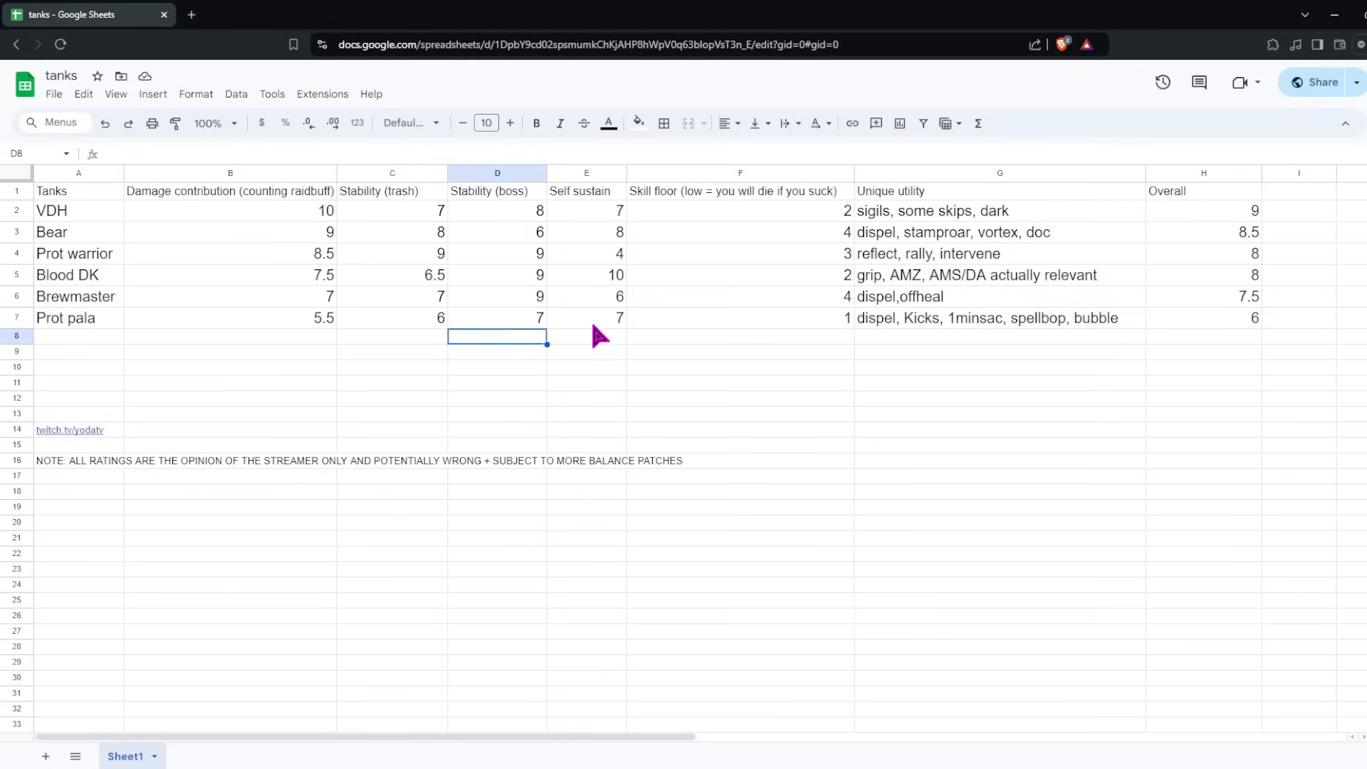
{"action": "left_click", "coordinate": [229, 317]}
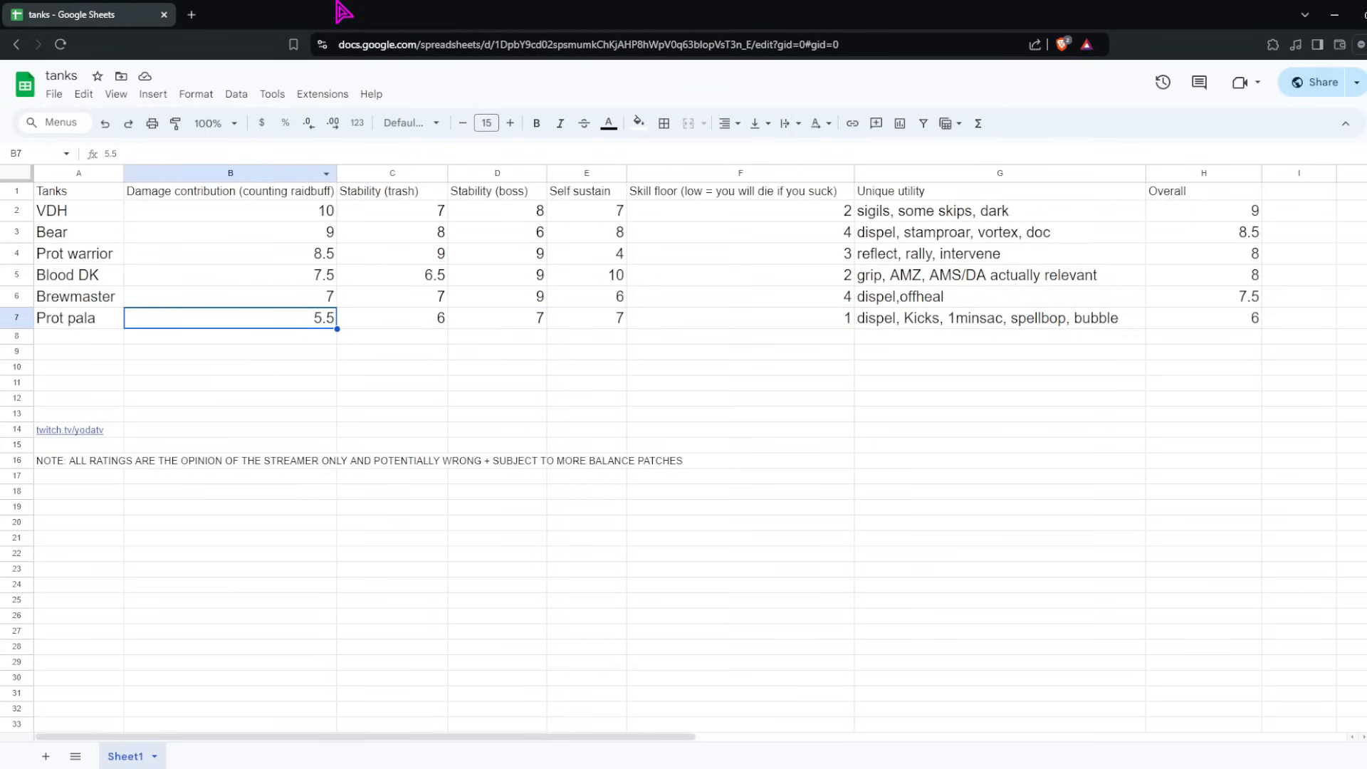
{"action": "mouse_move", "coordinate": [336, 329]}
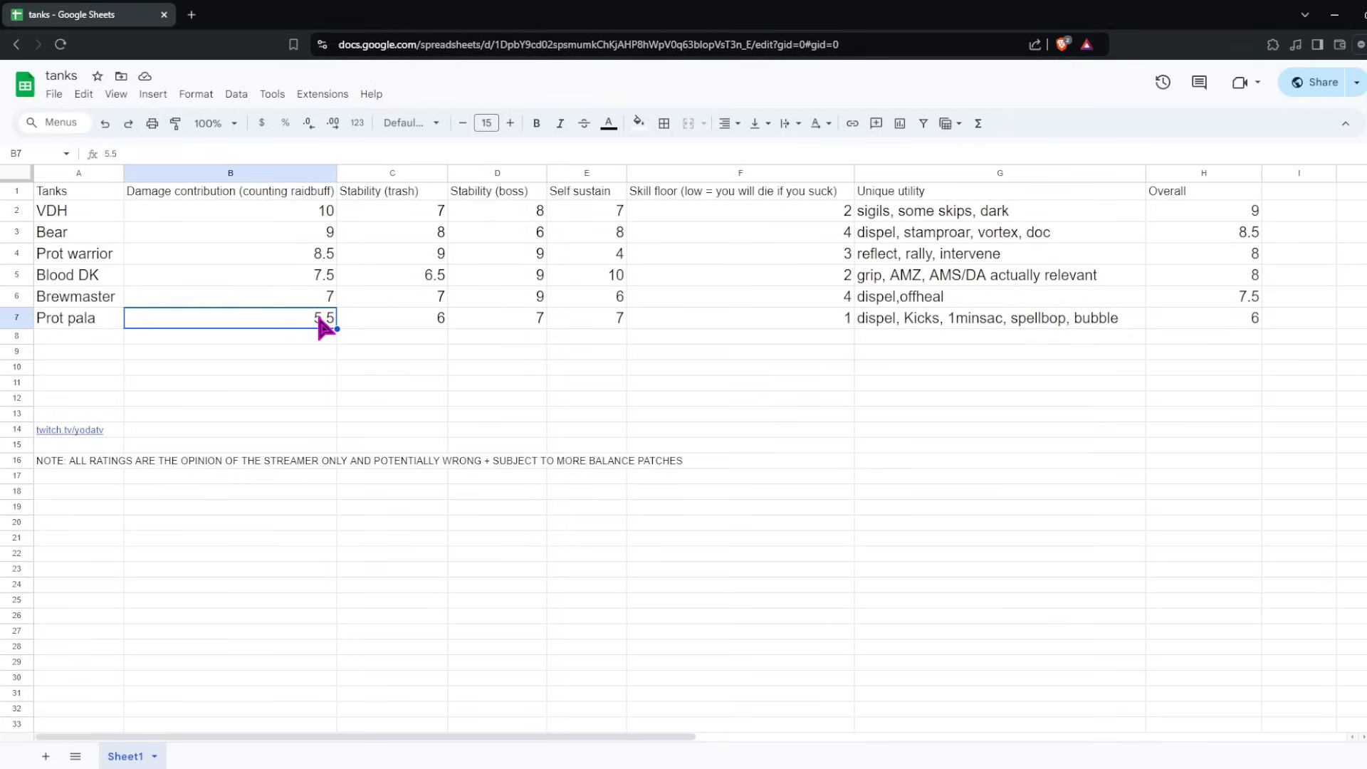
{"action": "left_click", "coordinate": [391, 336]}
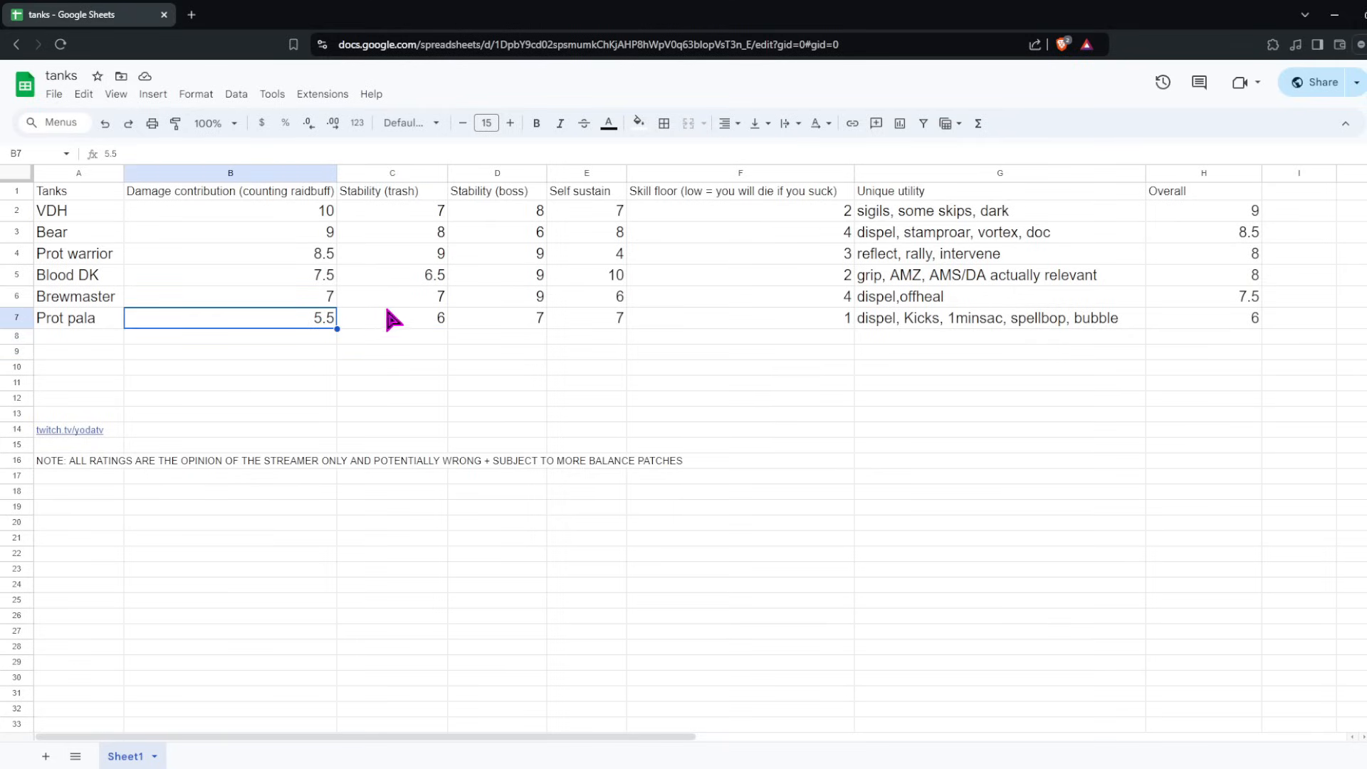
{"action": "left_click", "coordinate": [390, 350]}
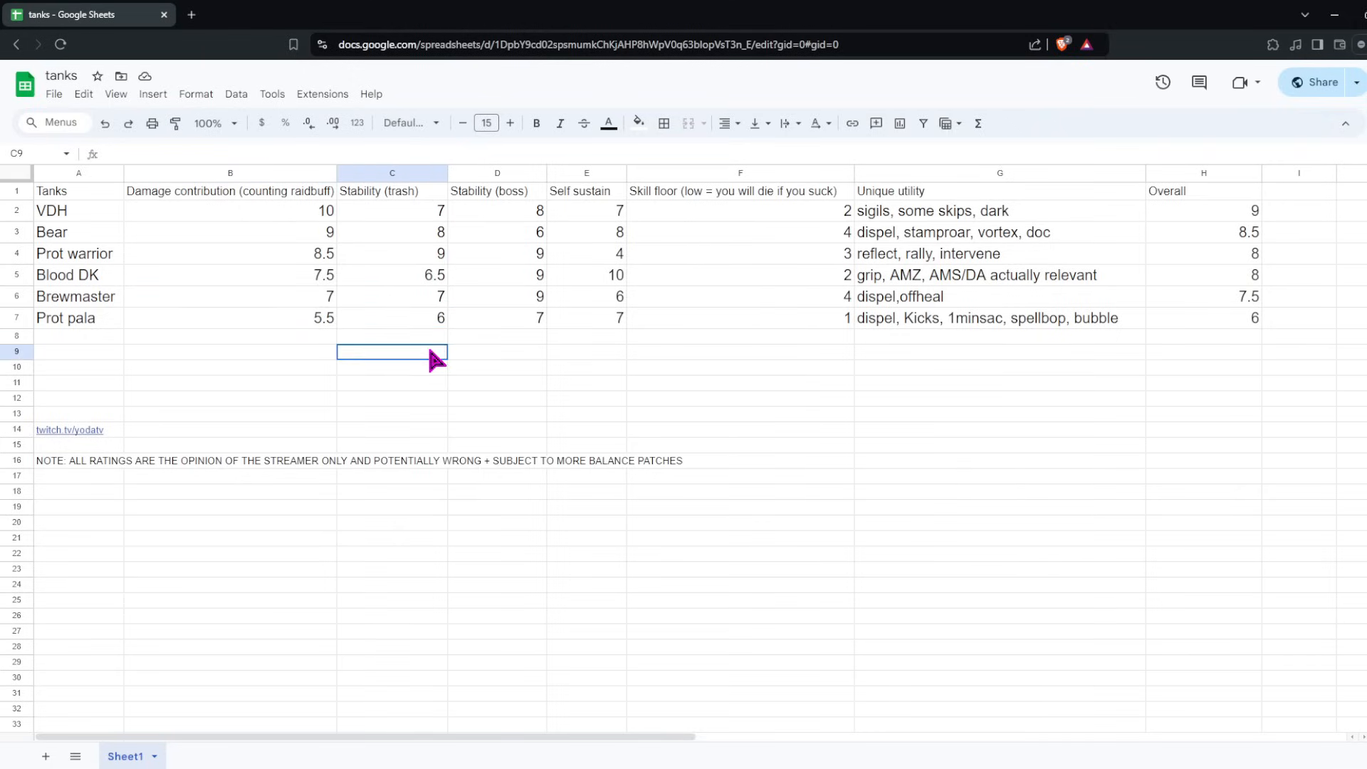
{"action": "left_click", "coordinate": [390, 316]}
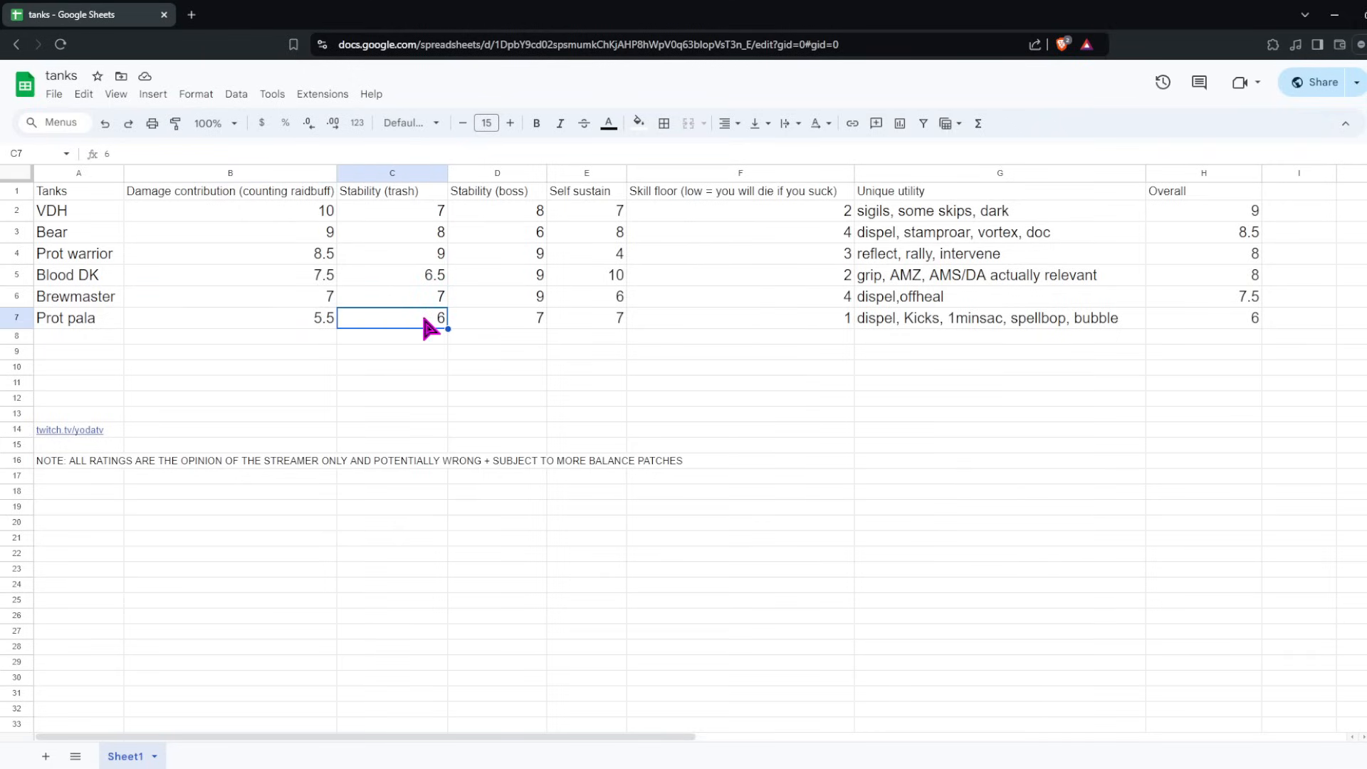